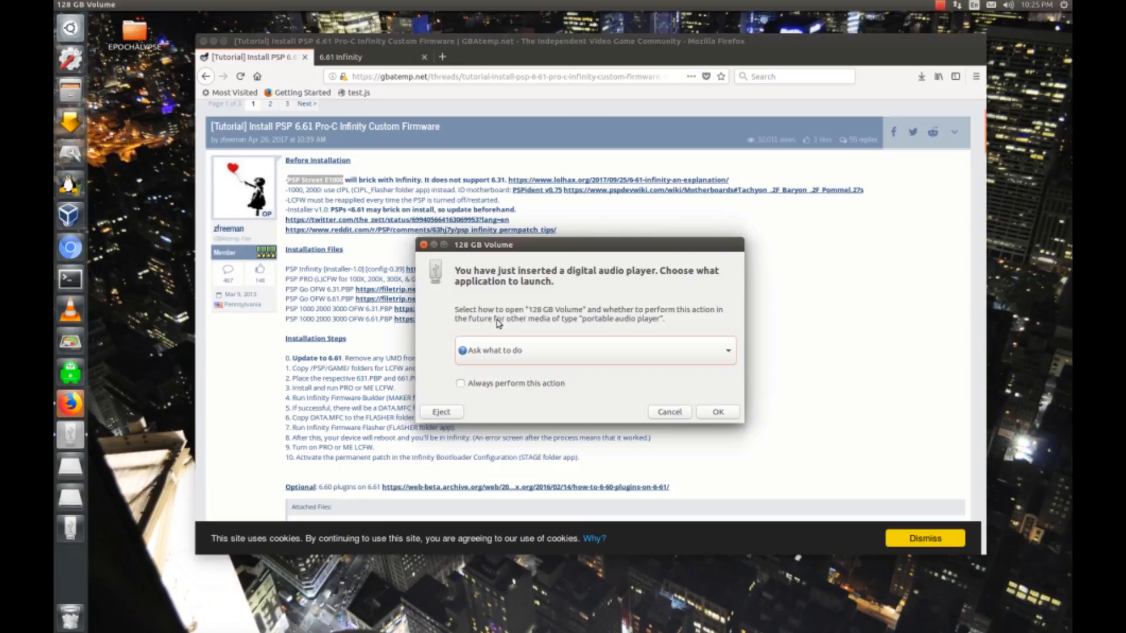
Open the 128 GB Volume to view its MP_ROOT, MUSIC, PICTURE, PSP and VIDEO folders.
left_click(594, 351)
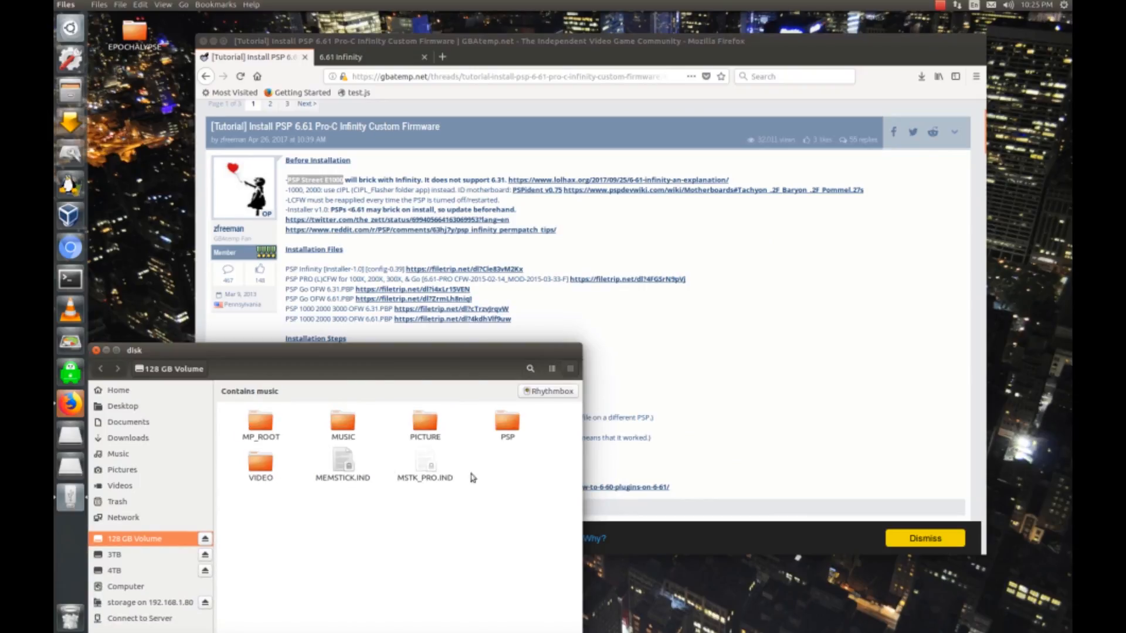
mouse_move(103, 549)
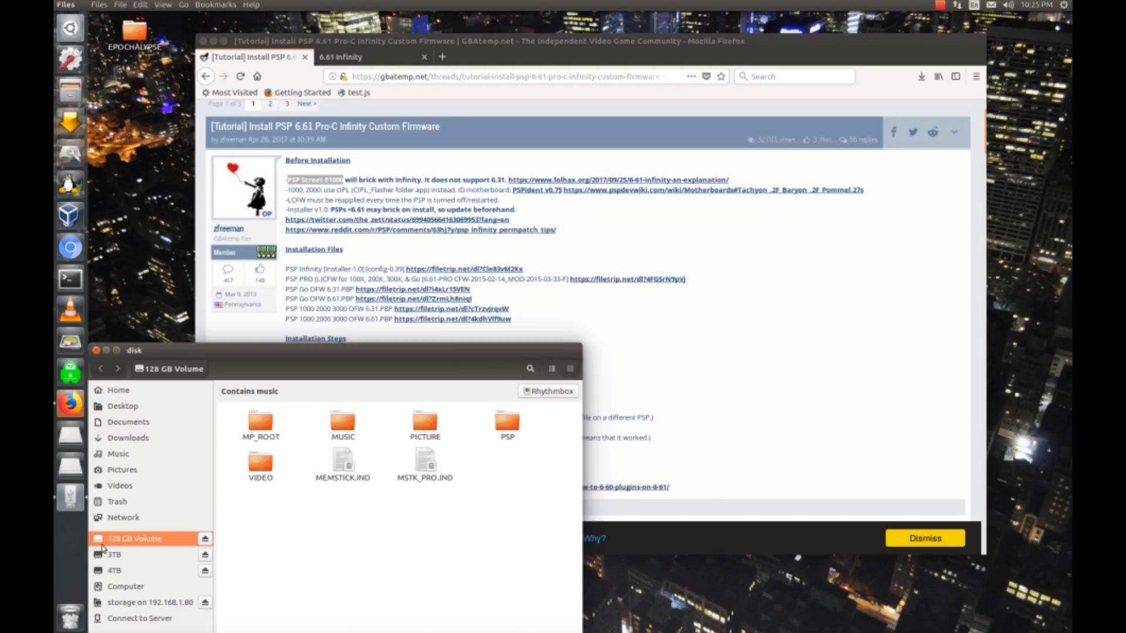
mouse_move(703, 413)
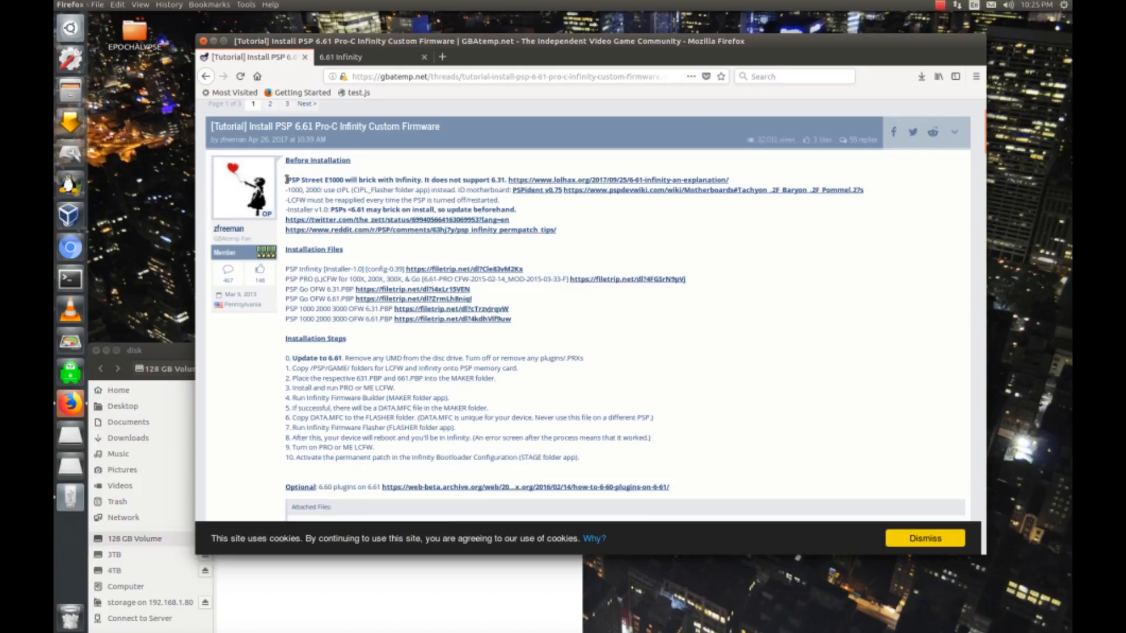
Select the PSP Street E1000 warning text and follow the PSP Infinity filetrip link.
double_click(309, 179)
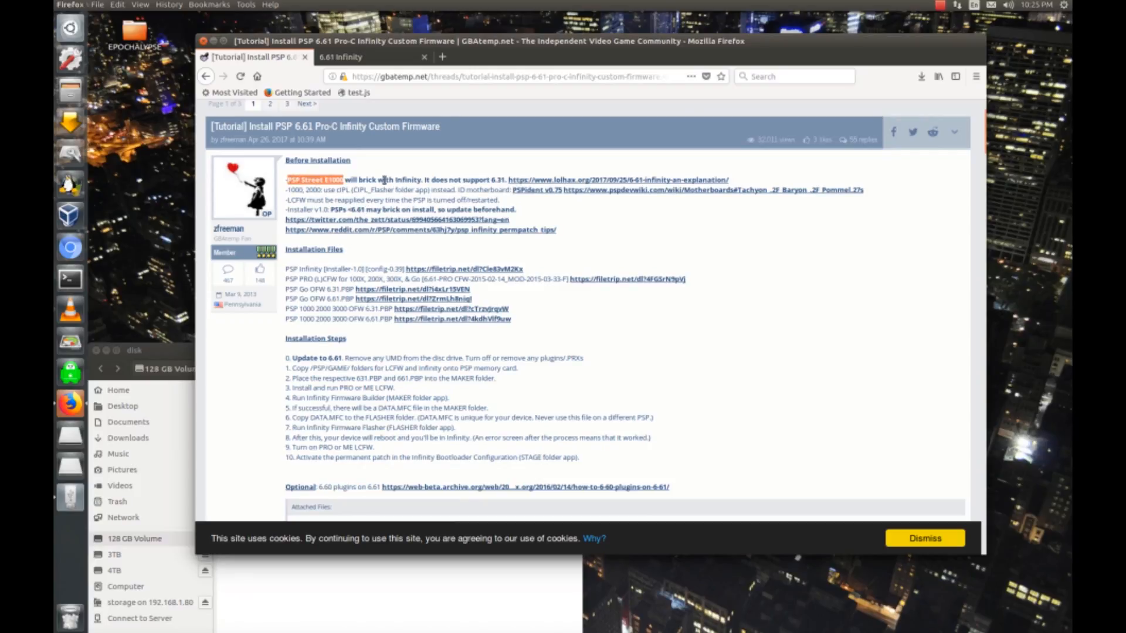
mouse_move(446, 284)
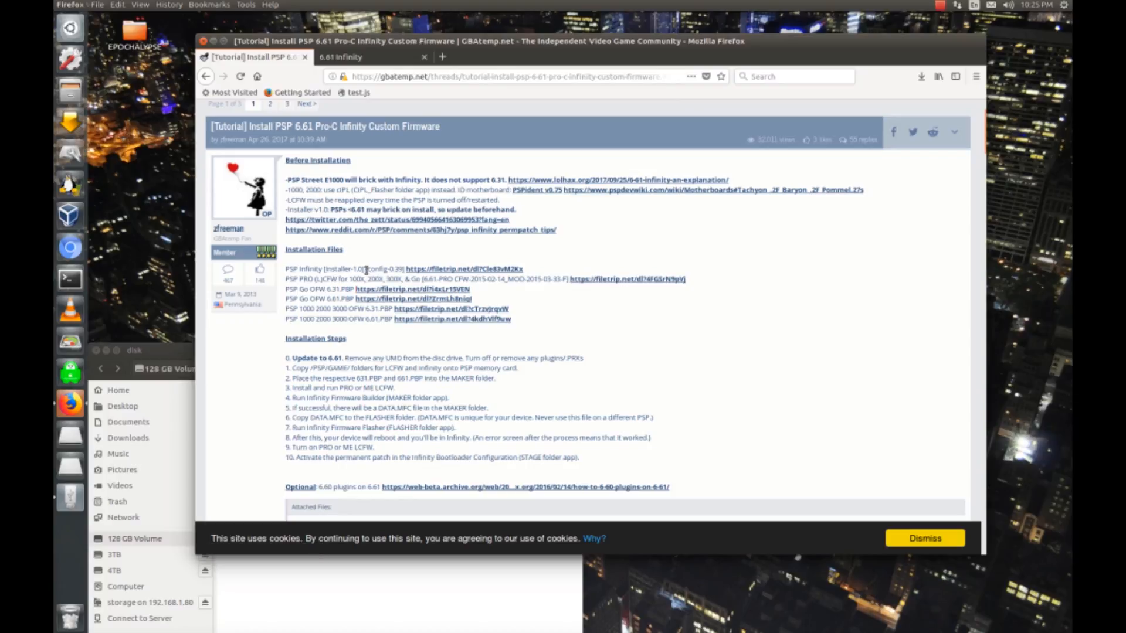
mouse_move(463, 270)
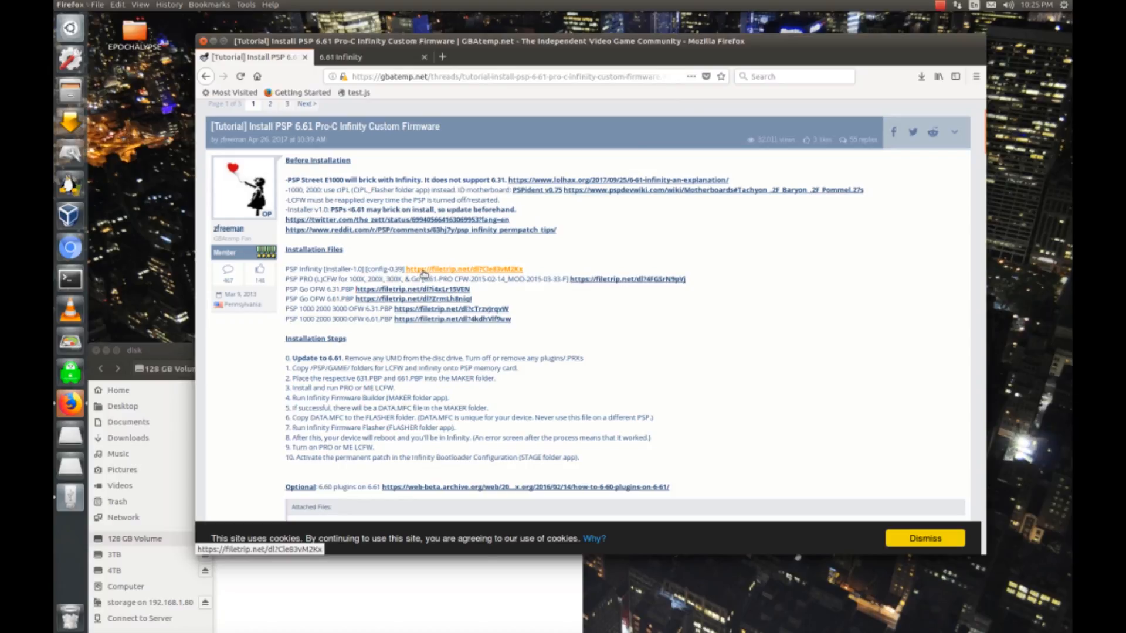
left_click(371, 57)
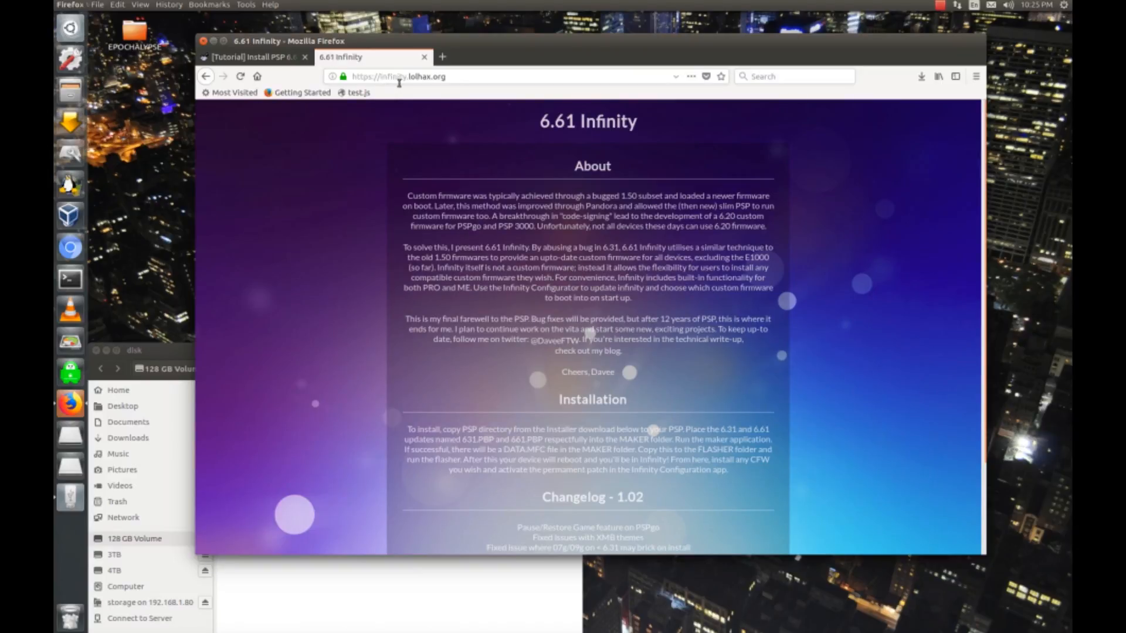
Save installer-1.0.tar.bz2 and config-0.39.tar.bz2, then view recent downloads from the tutorial tab.
scroll("down", 3)
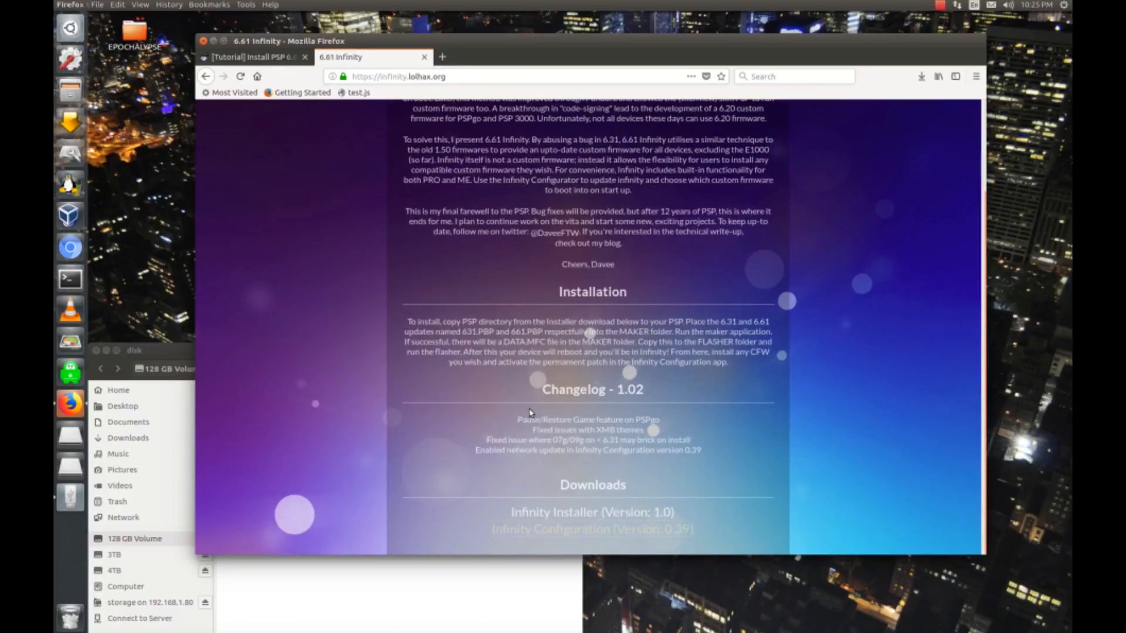
left_click(588, 512)
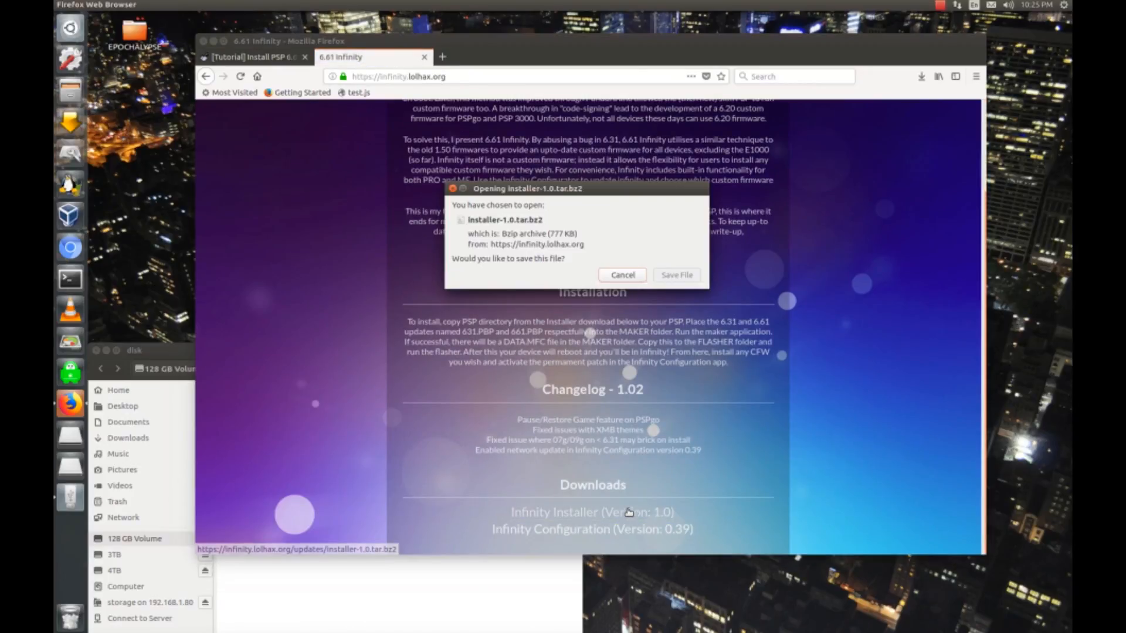
left_click(621, 275)
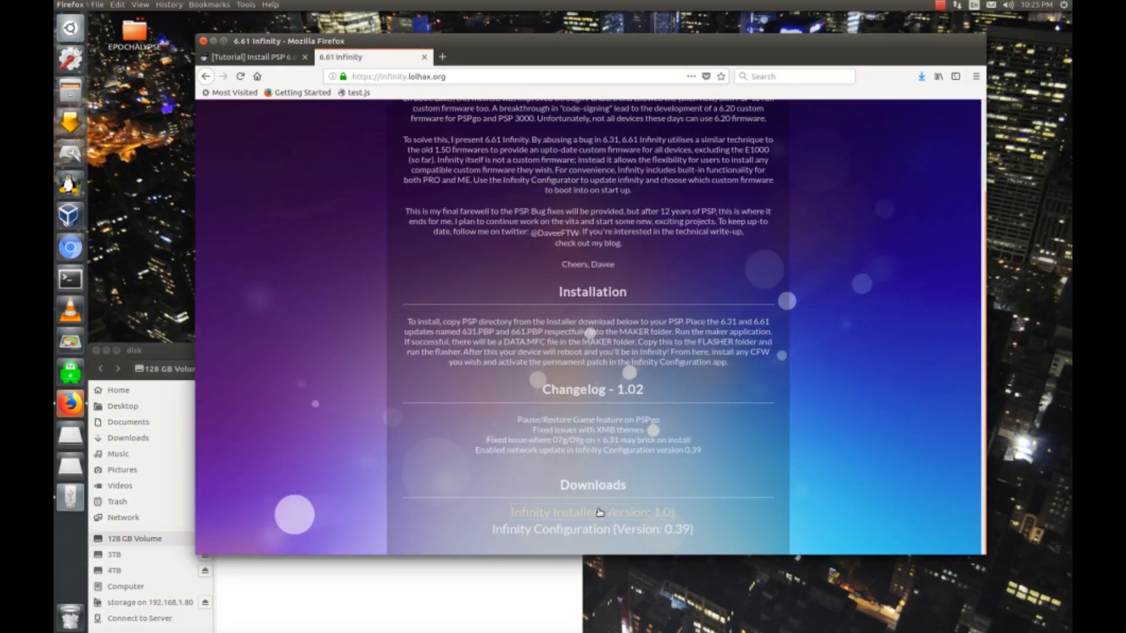
left_click(591, 529)
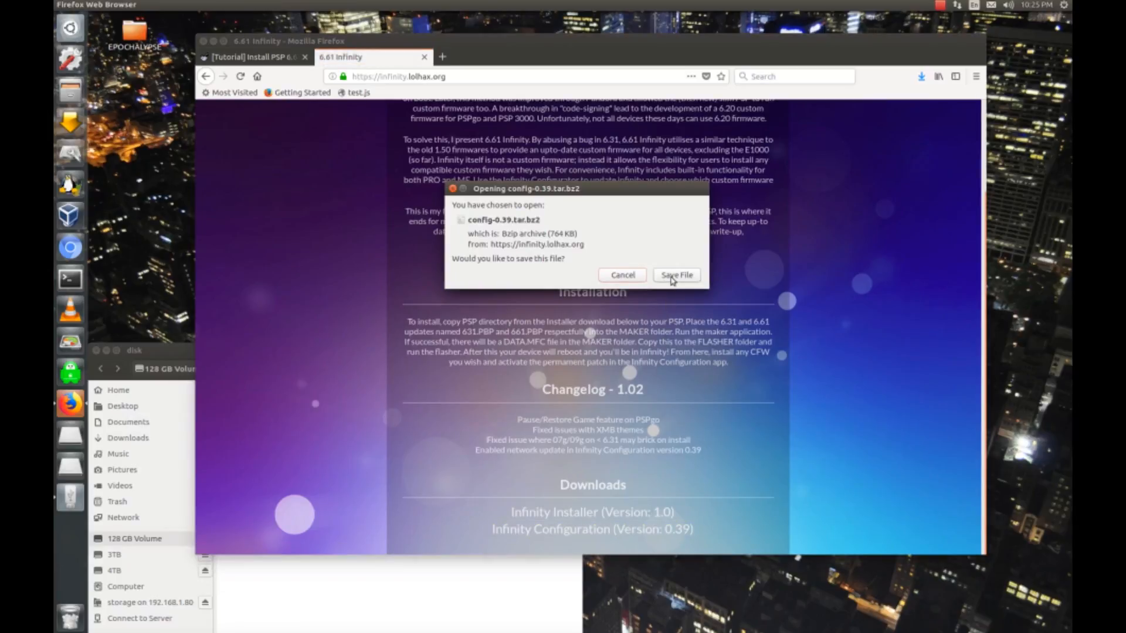
left_click(675, 275)
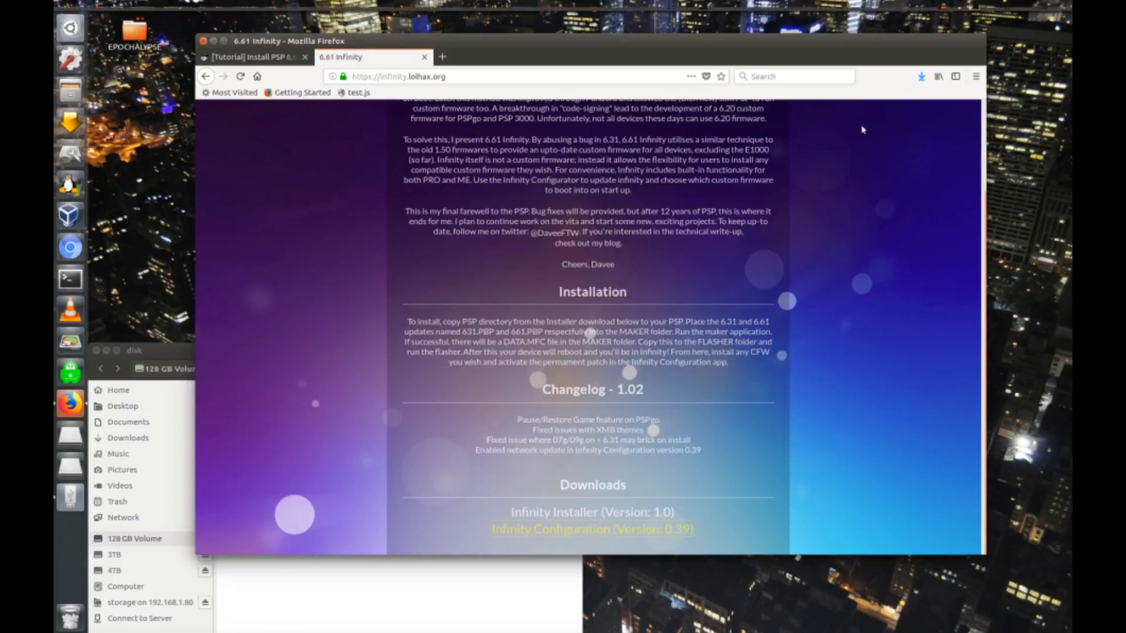
left_click(255, 56)
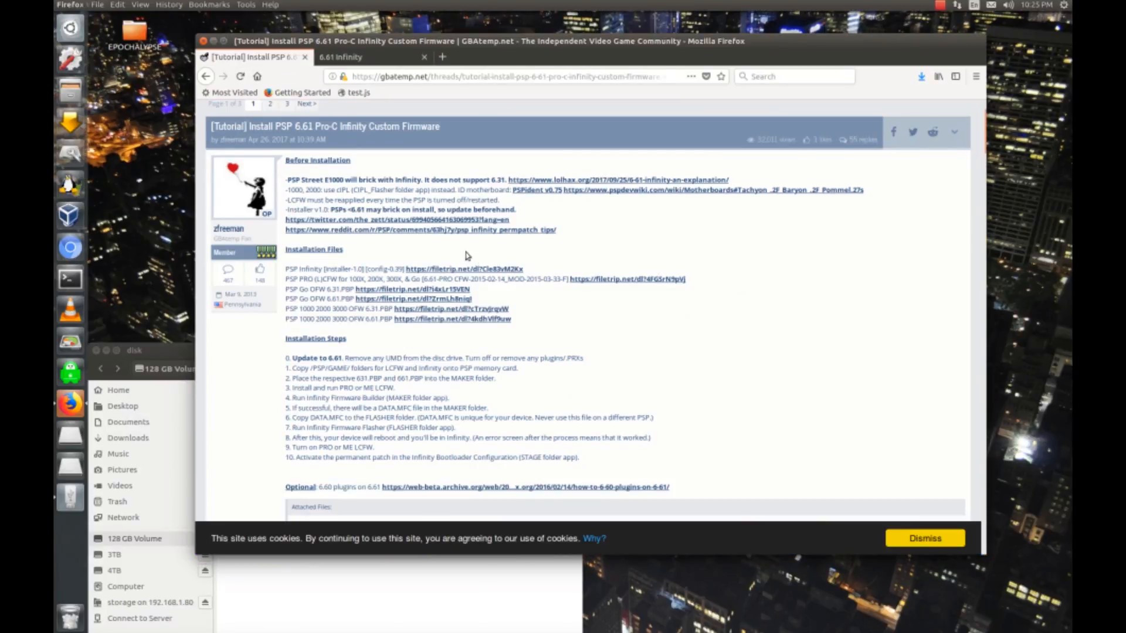
left_click(921, 76)
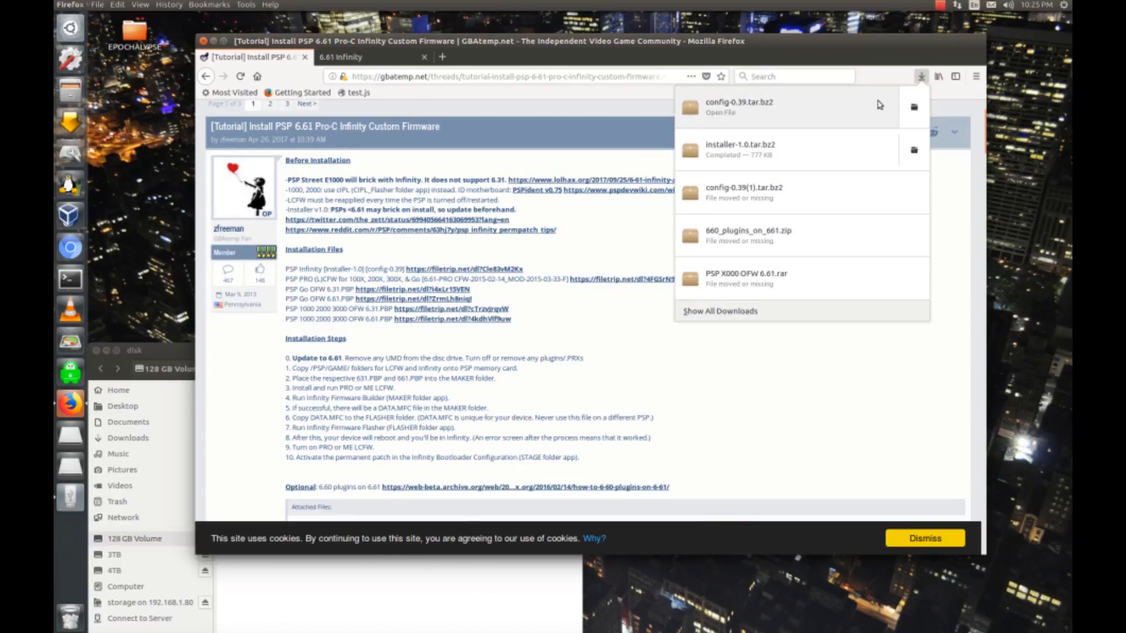
Extract installer-1.0.tar.bz2's STAGE/PSP folder to the 128 GB Volume, then quit.
left_click(741, 150)
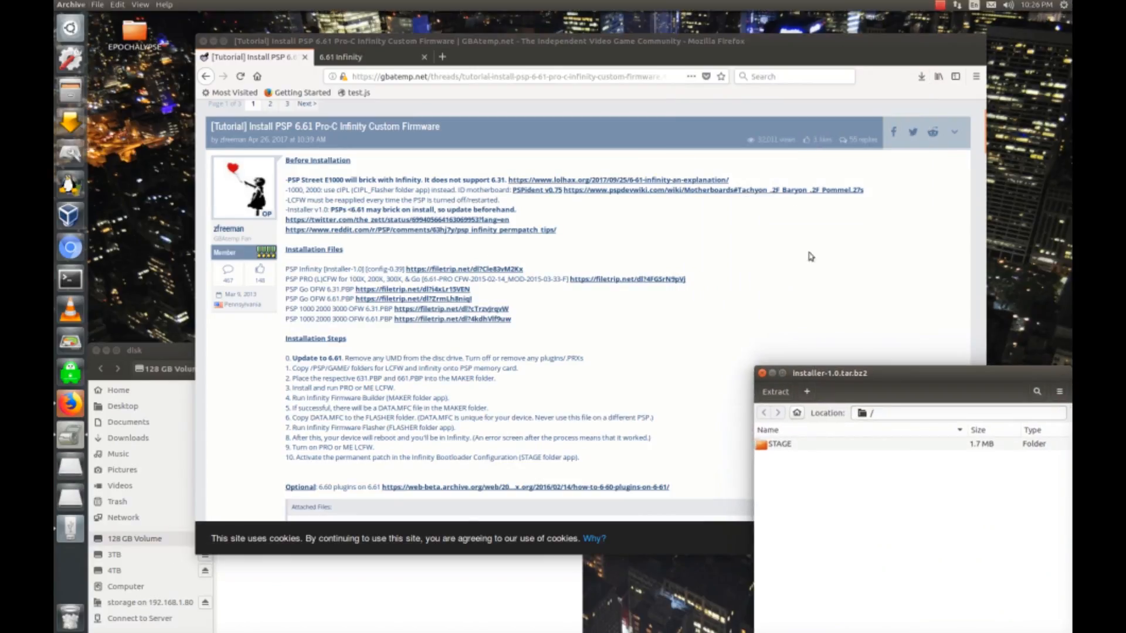
left_click(779, 444)
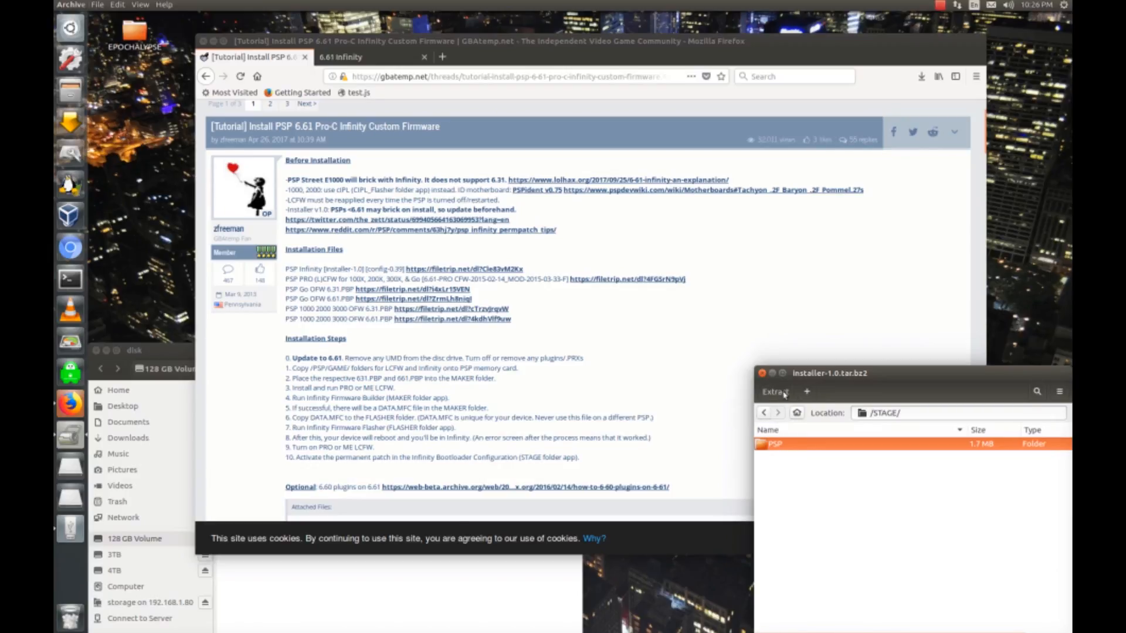
left_click(775, 392)
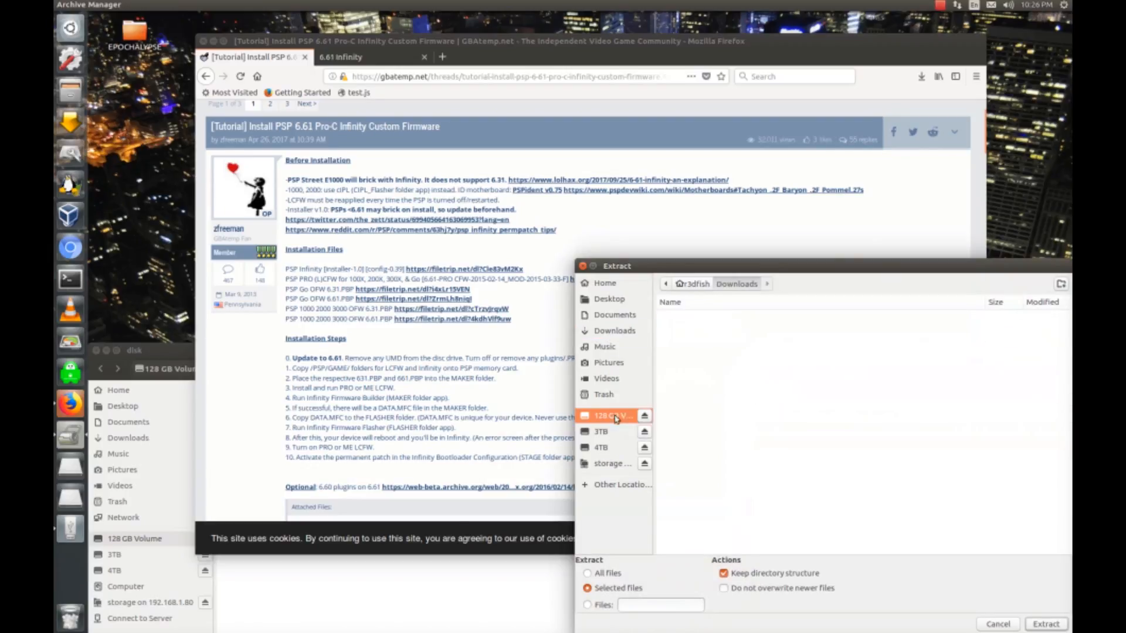
left_click(1045, 624)
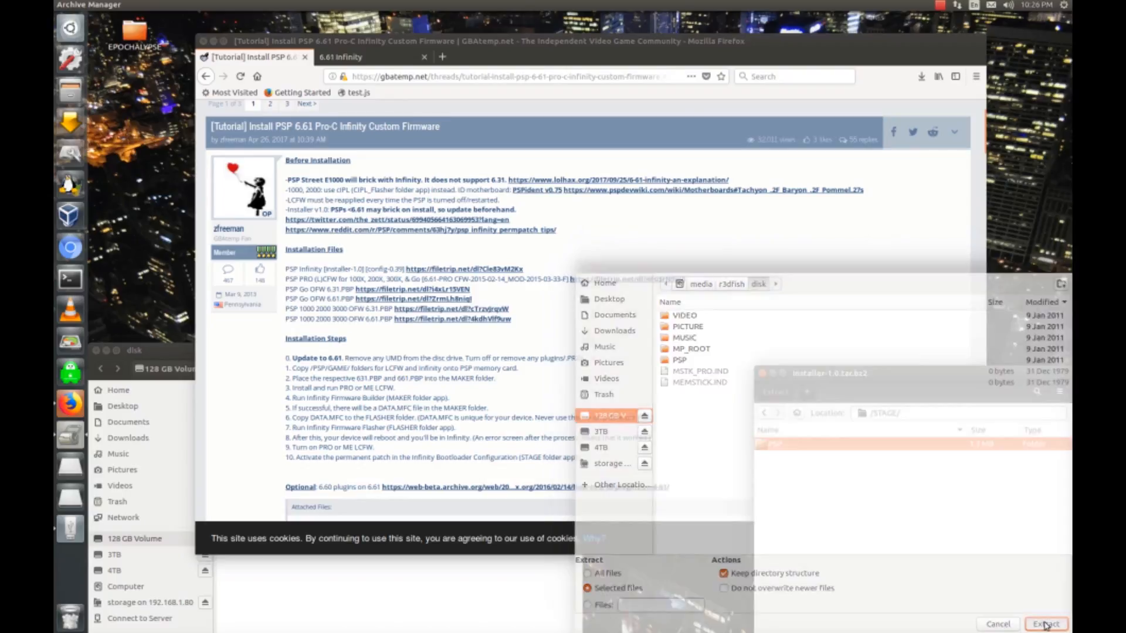
left_click(1045, 623)
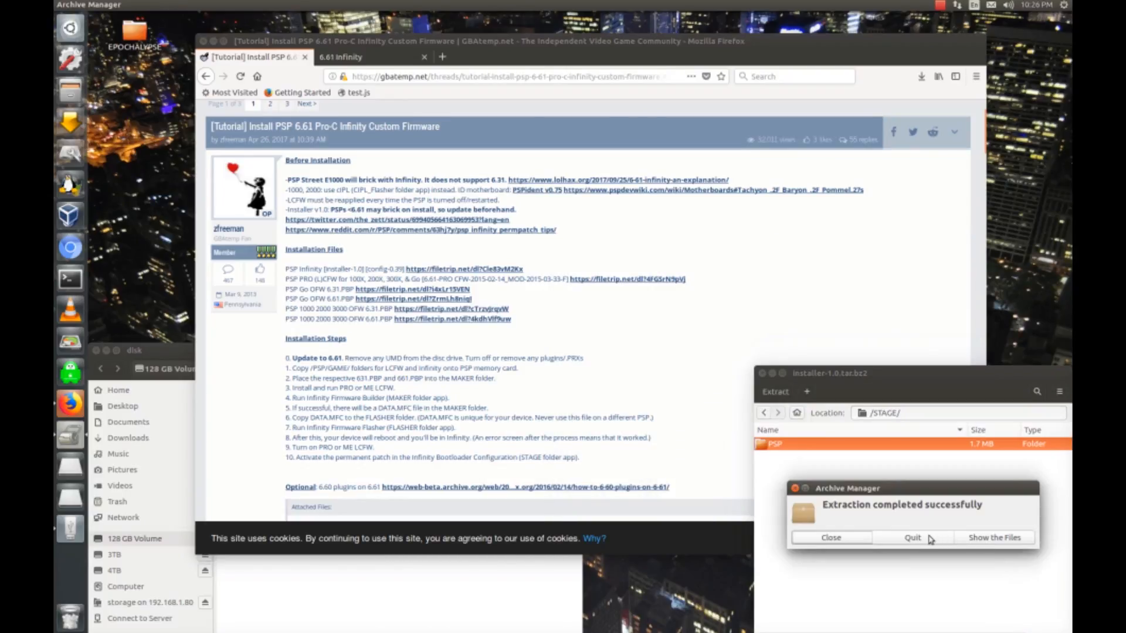
mouse_move(912, 537)
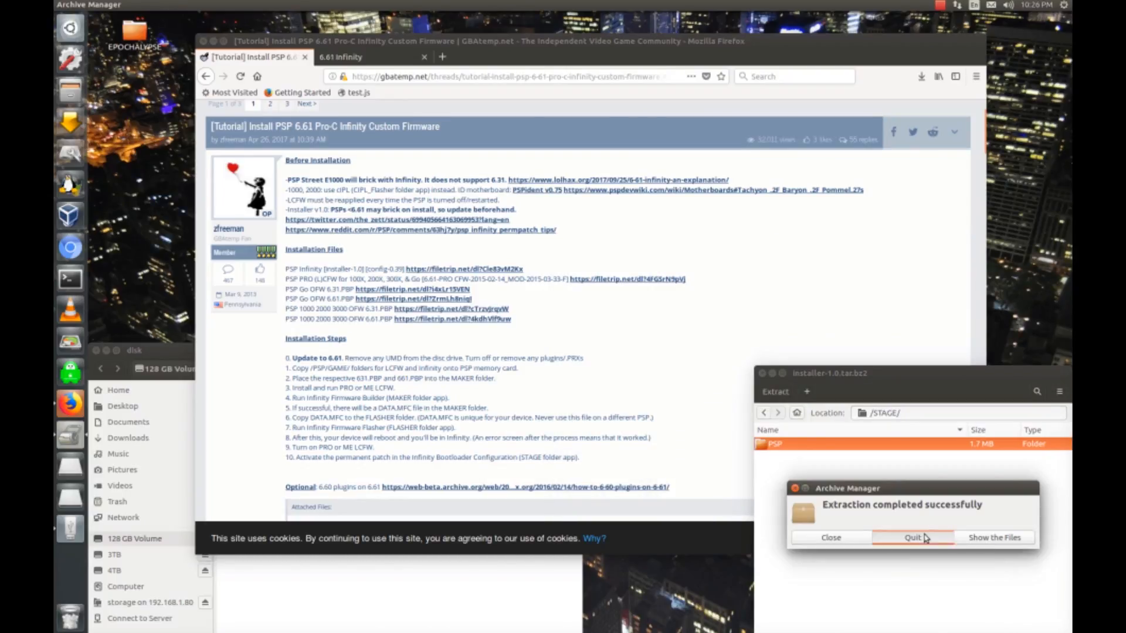
left_click(912, 537)
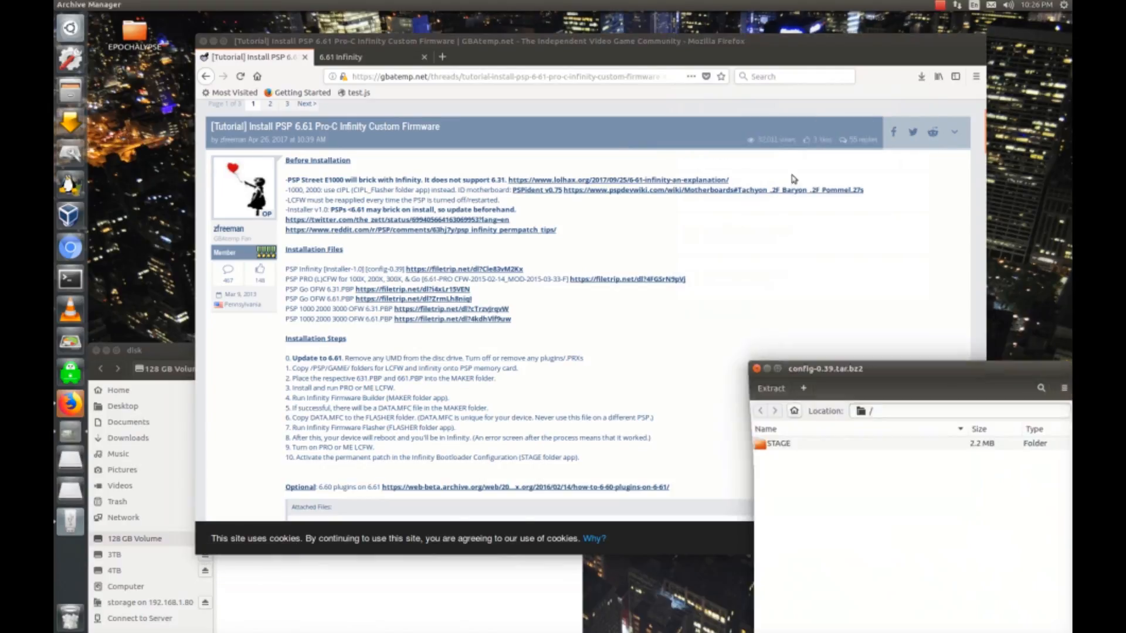
Select config-0.39's STAGE folder for extraction and browse the destination to the card's PSP/GAME.
double_click(778, 444)
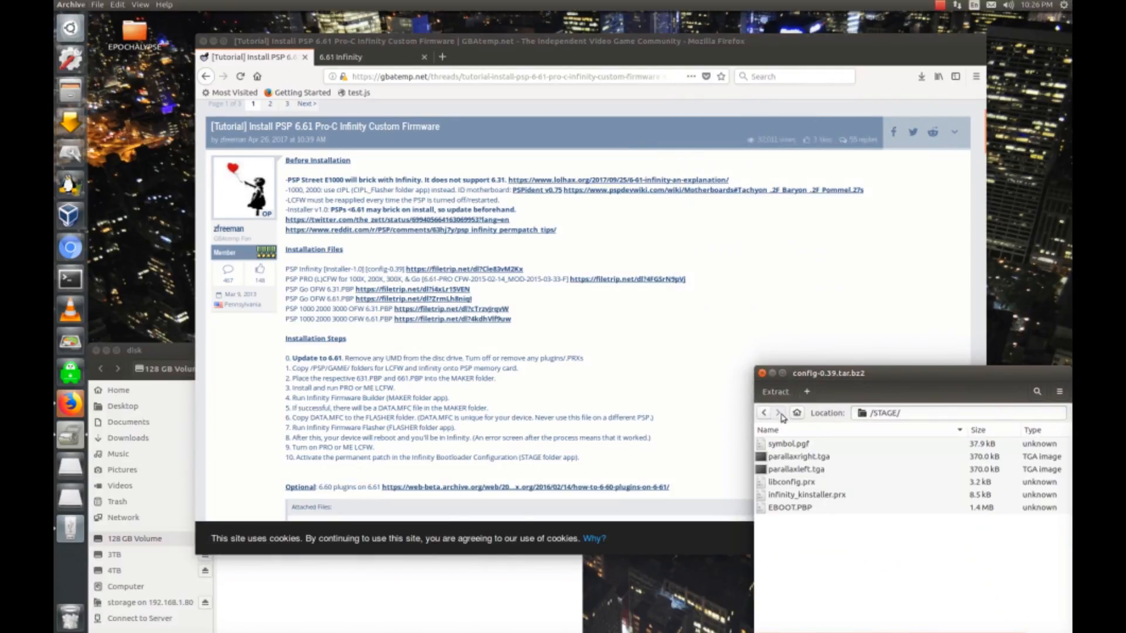
left_click(763, 412)
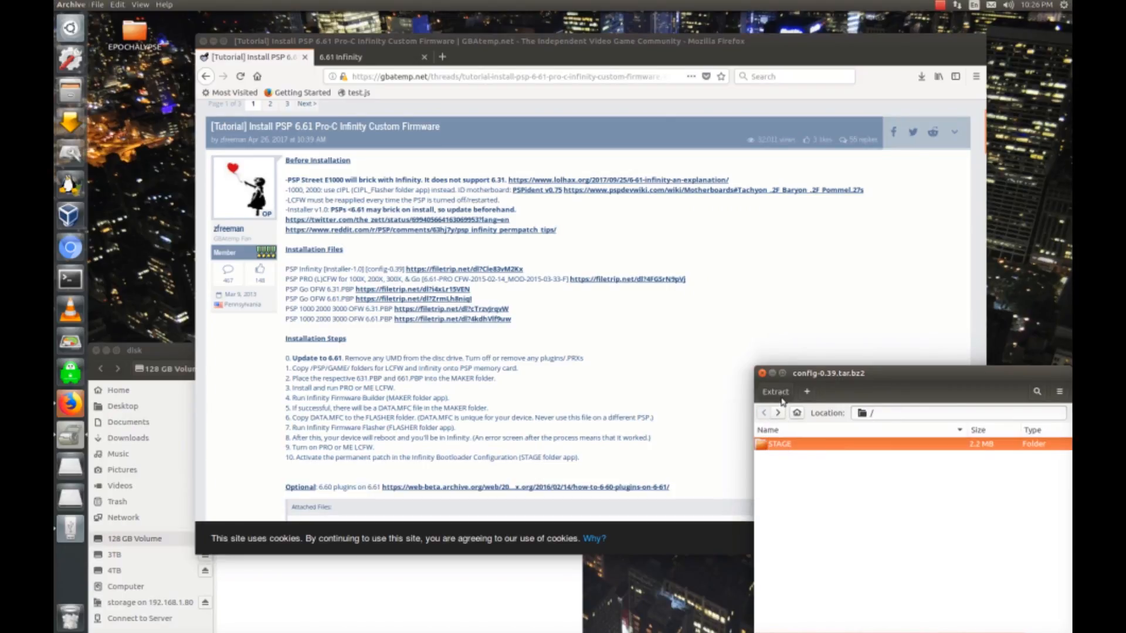
left_click(776, 392)
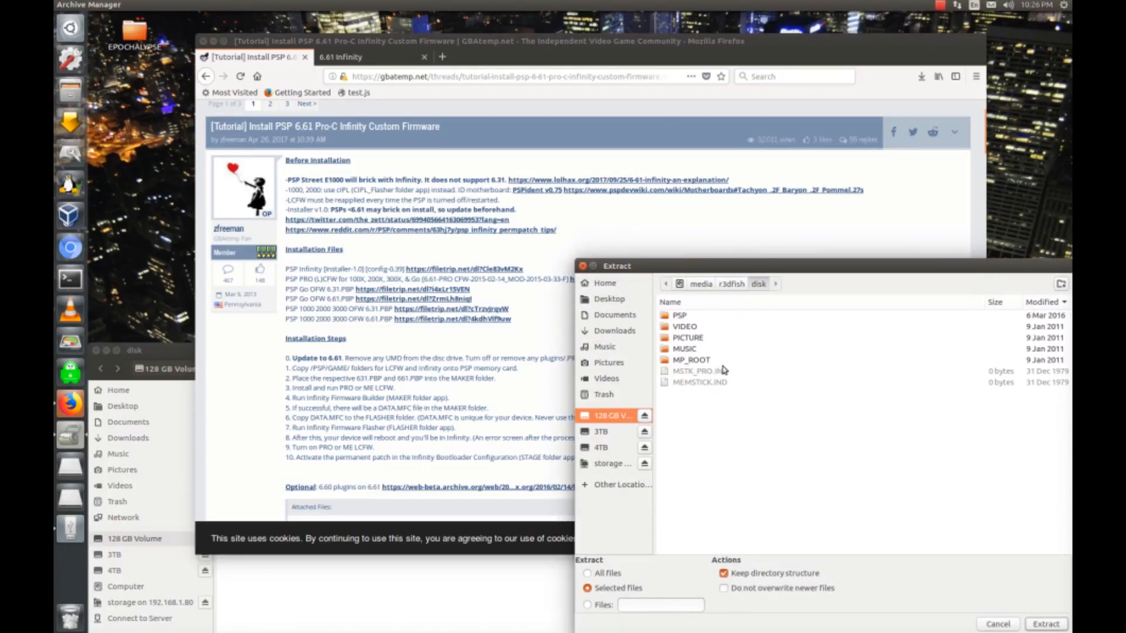
double_click(679, 316)
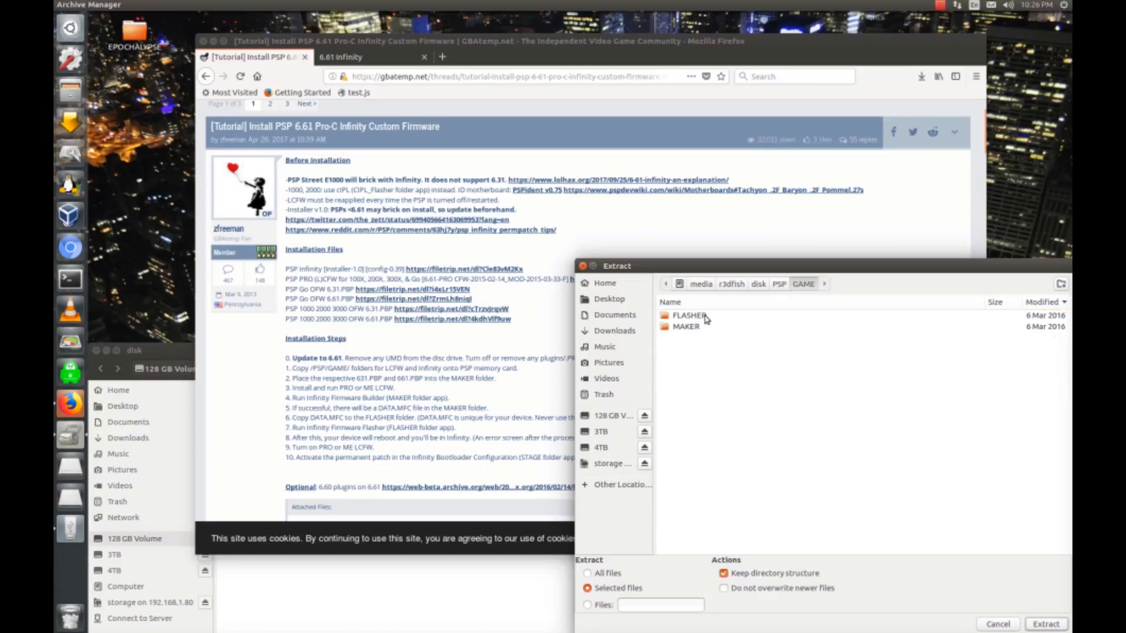
Finish extracting STAGE, quit Archive Manager, and follow the PSP PRO 6.61 CFW FileTrip link.
left_click(1046, 624)
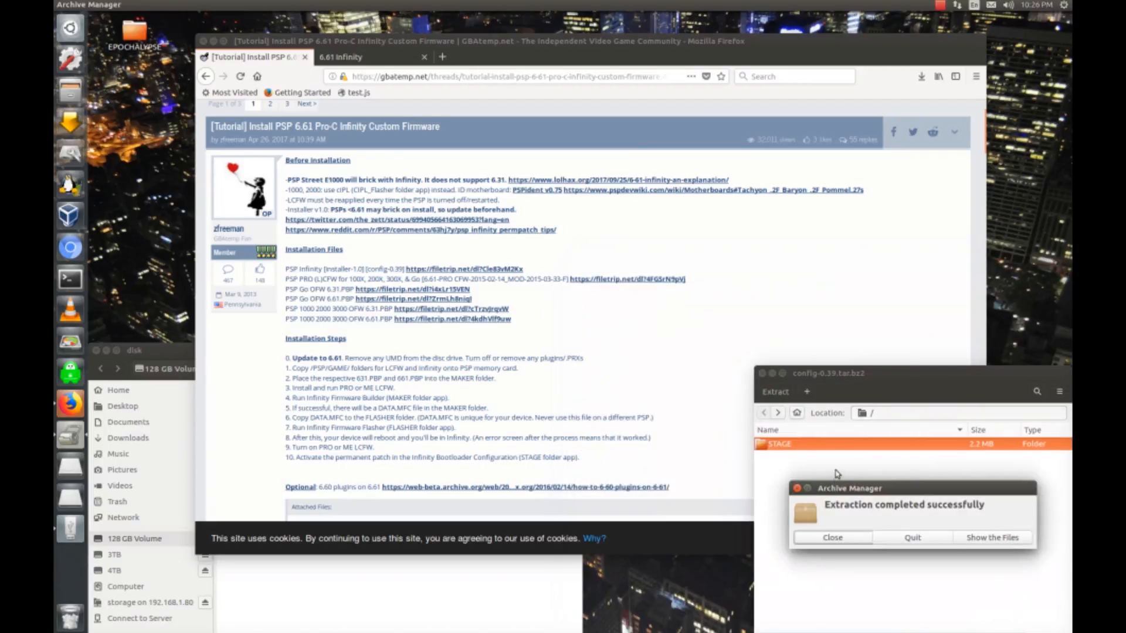
left_click(831, 537)
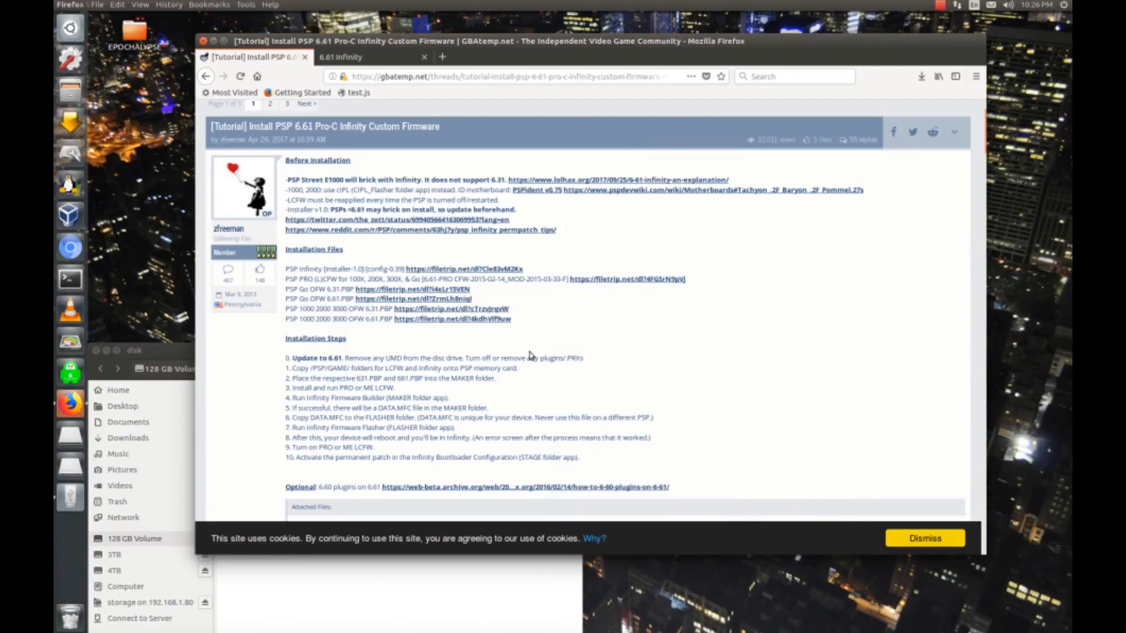
mouse_move(528, 347)
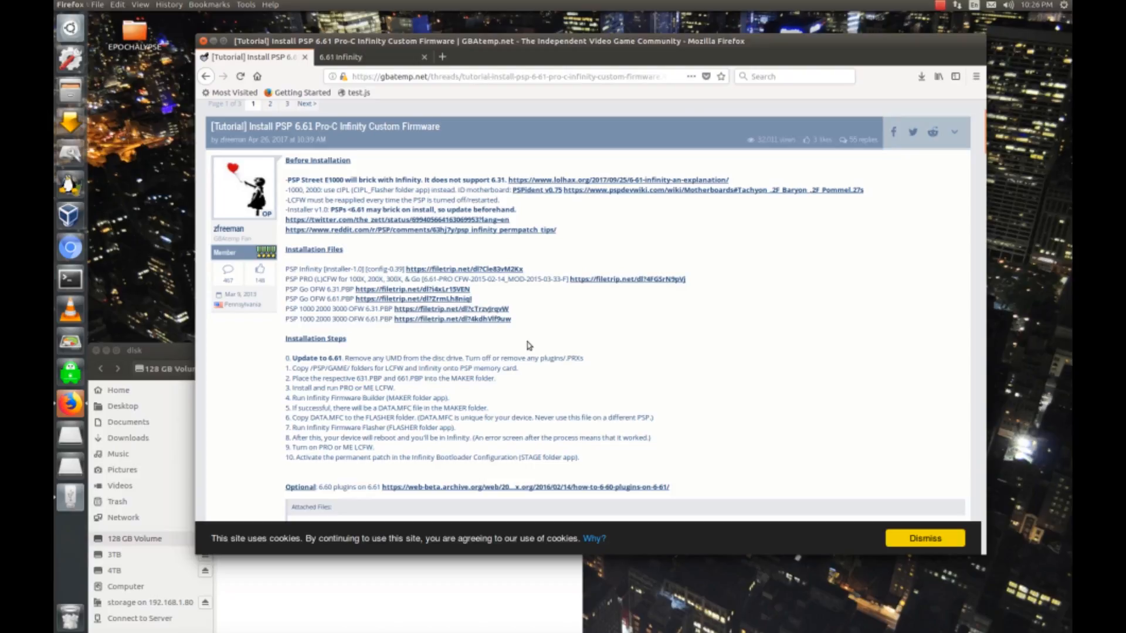
mouse_move(595, 295)
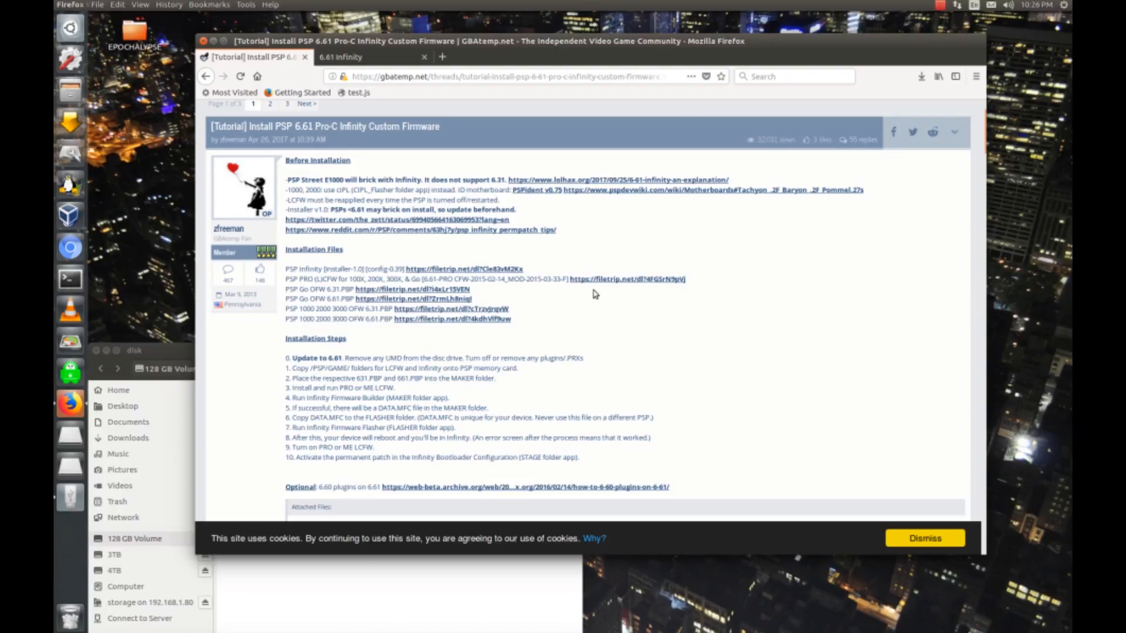
mouse_move(627, 279)
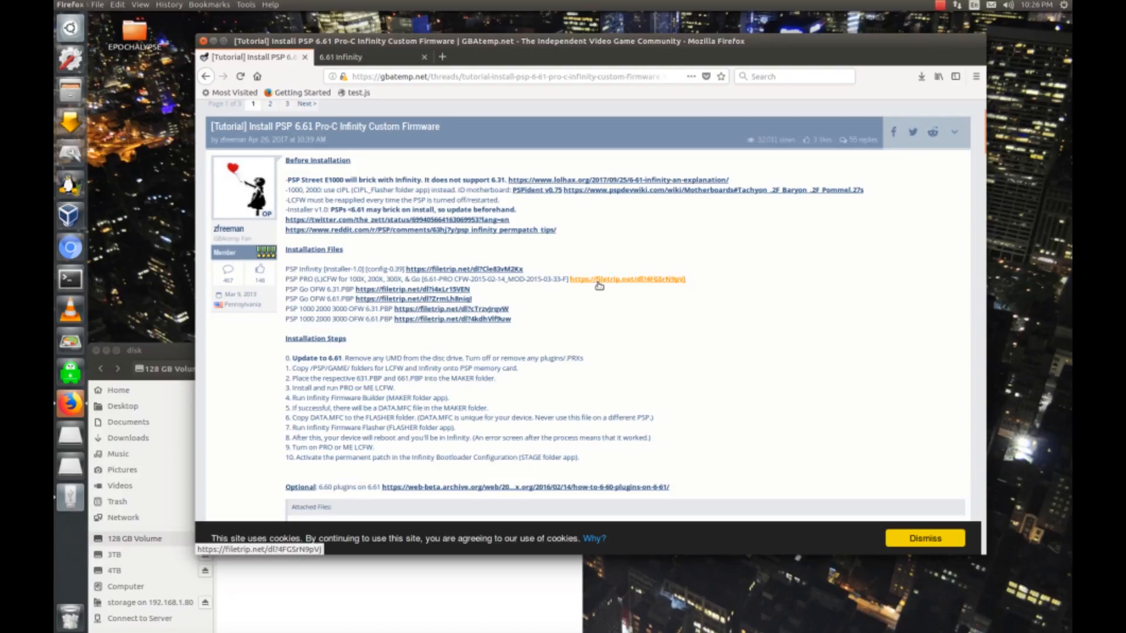
left_click(599, 278)
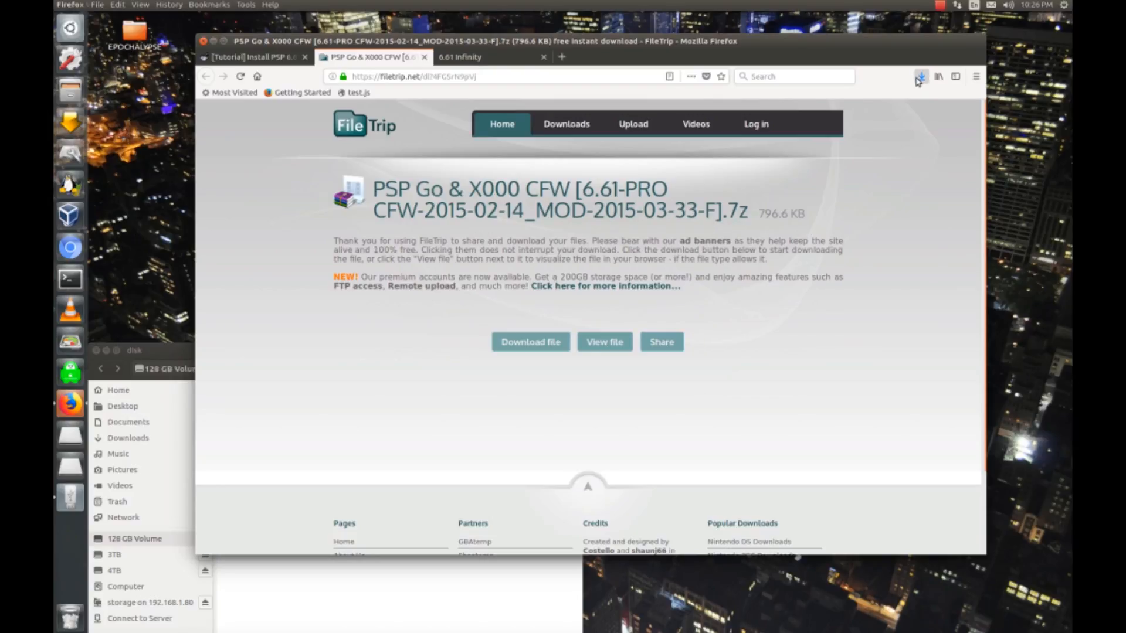
Open the PSP Go & X000 6.61-PRO CFW archive and start extracting it.
left_click(920, 76)
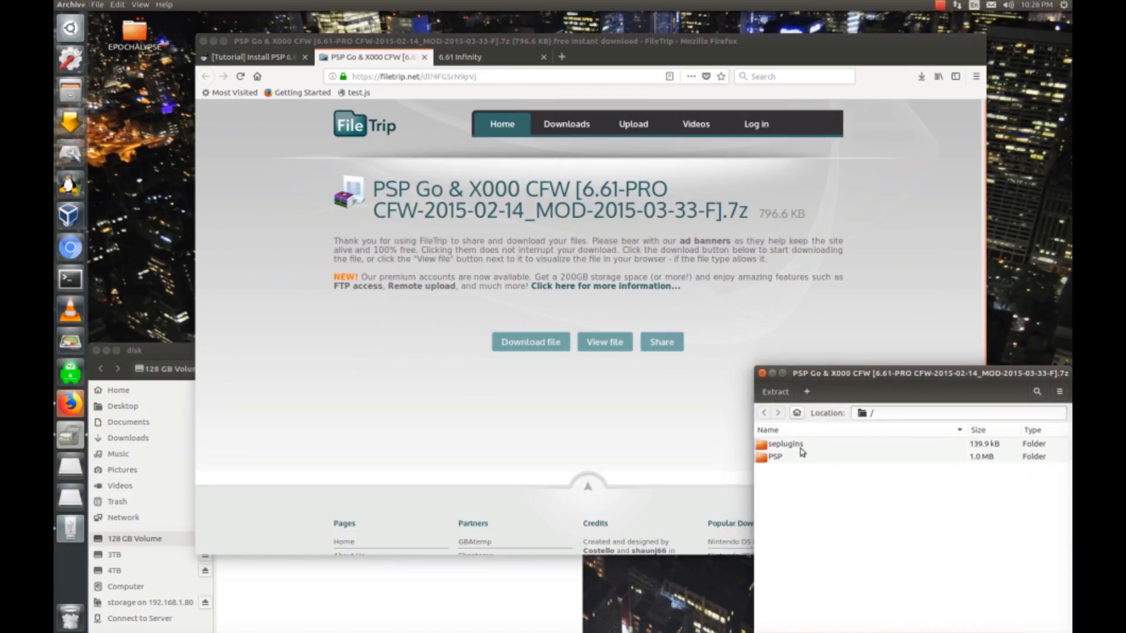
left_click(774, 391)
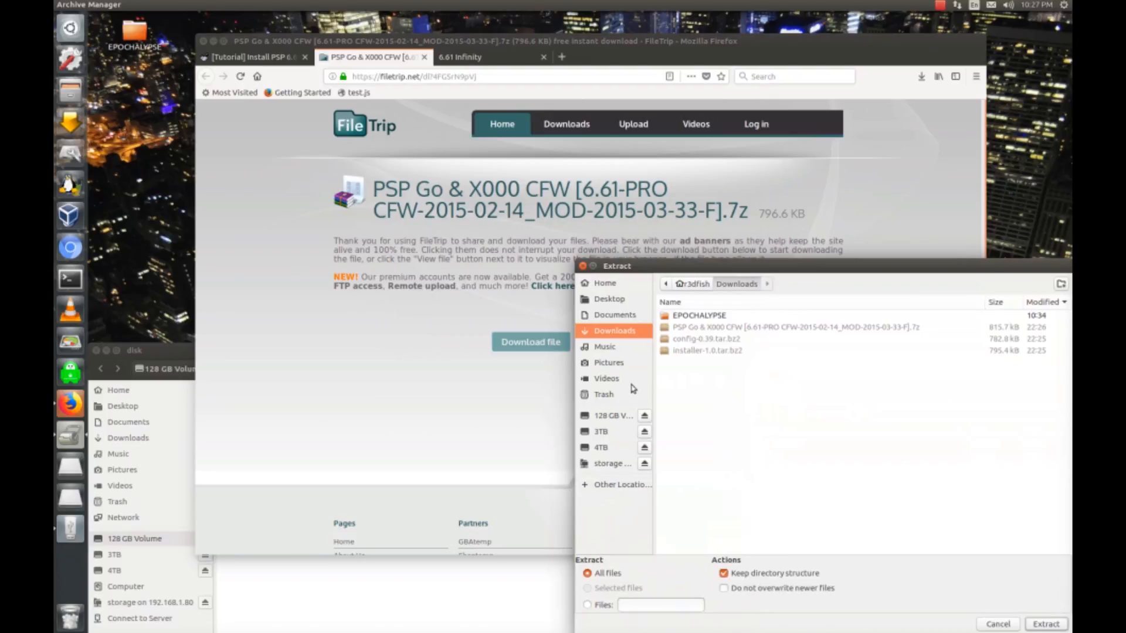
mouse_move(624, 417)
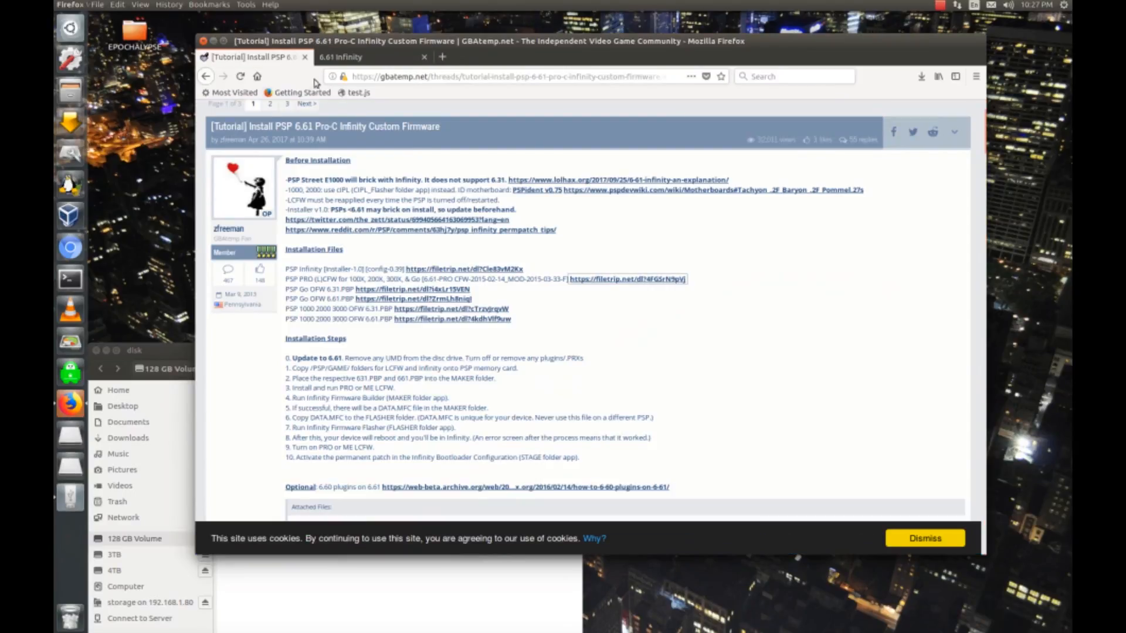
mouse_move(410, 289)
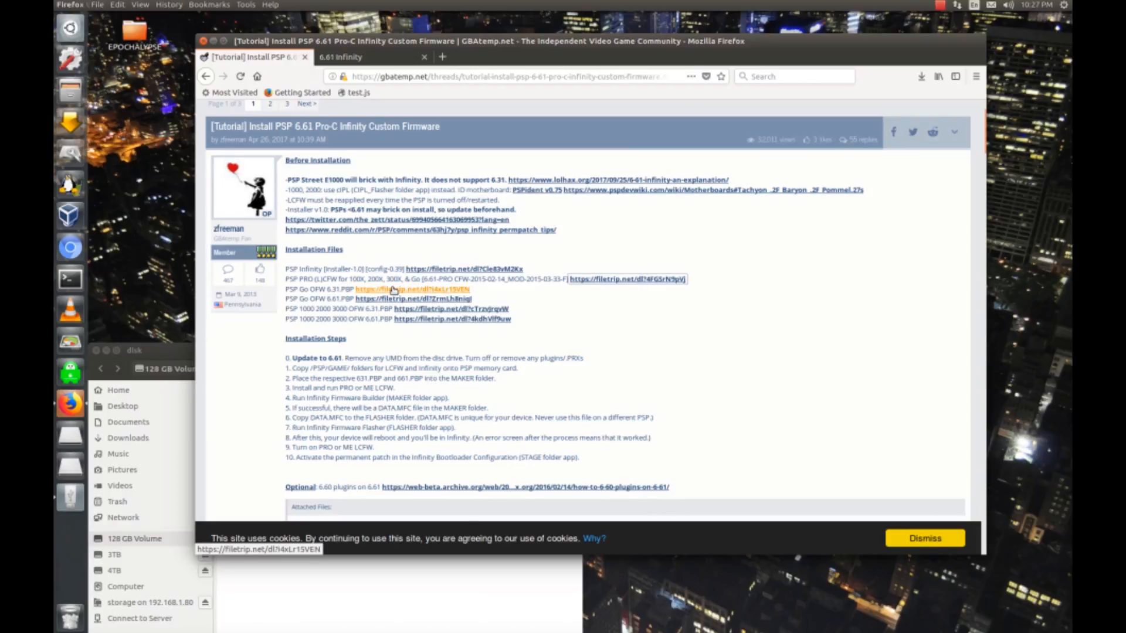
mouse_move(412, 298)
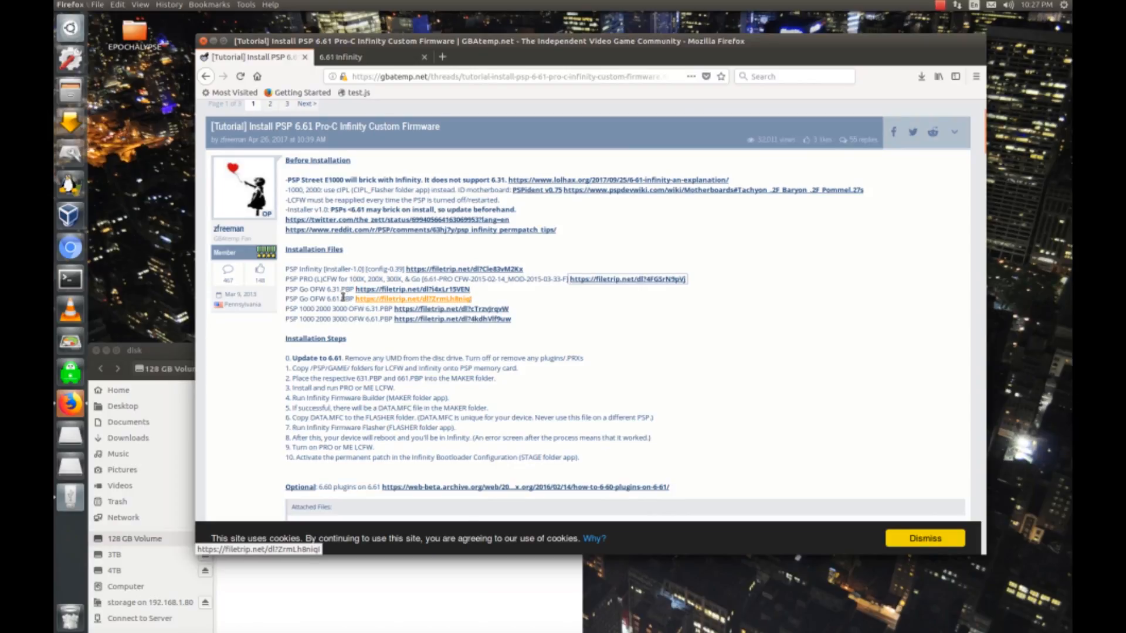
mouse_move(377, 300)
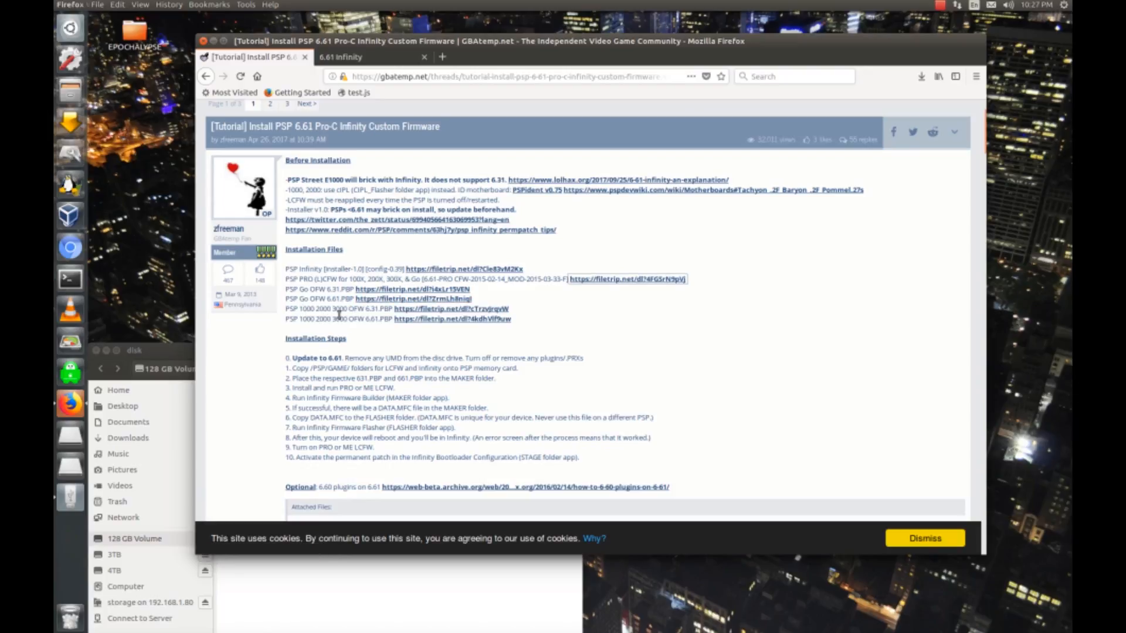
mouse_move(451, 309)
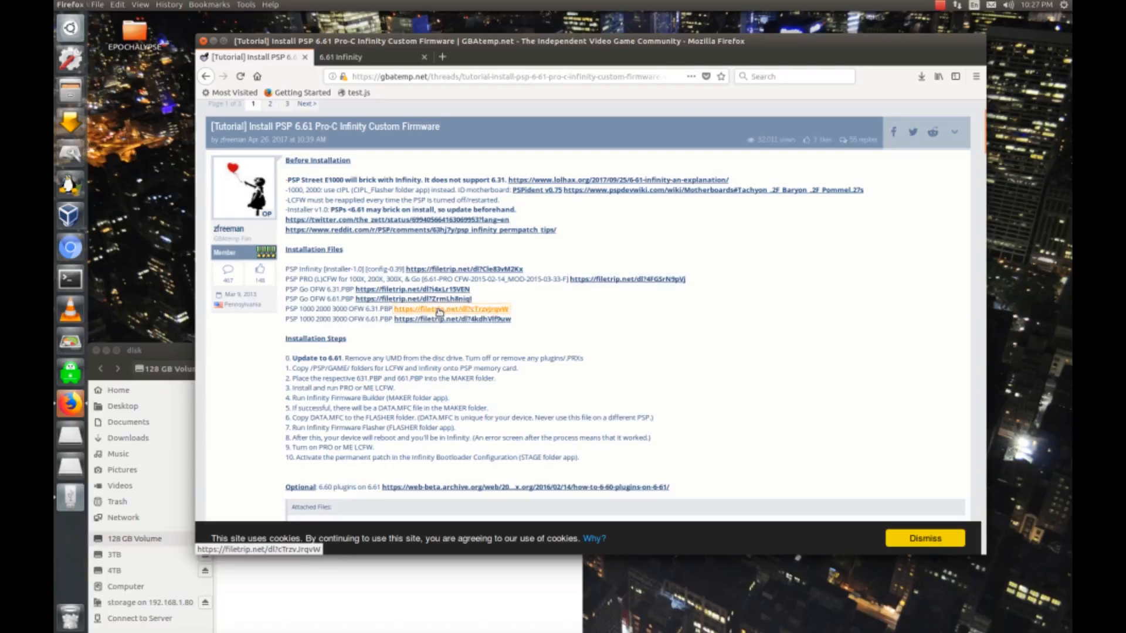
Save PSP X000 OFW 6.31.rar from FileTrip, return to the tutorial, and open the 6.61 link.
left_click(451, 309)
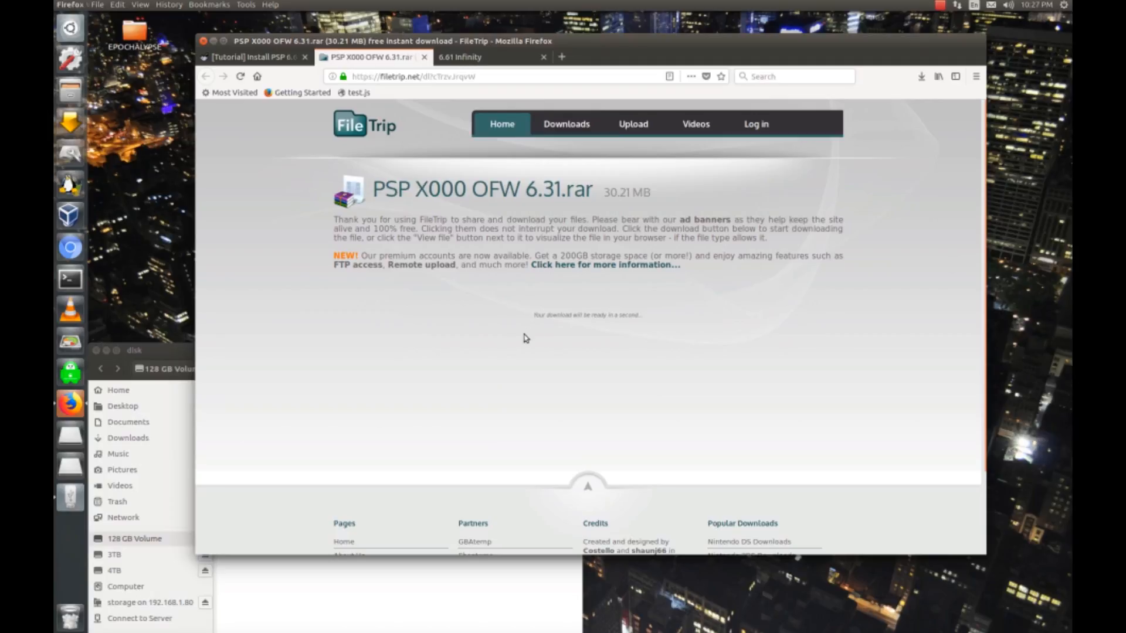
mouse_move(522, 339)
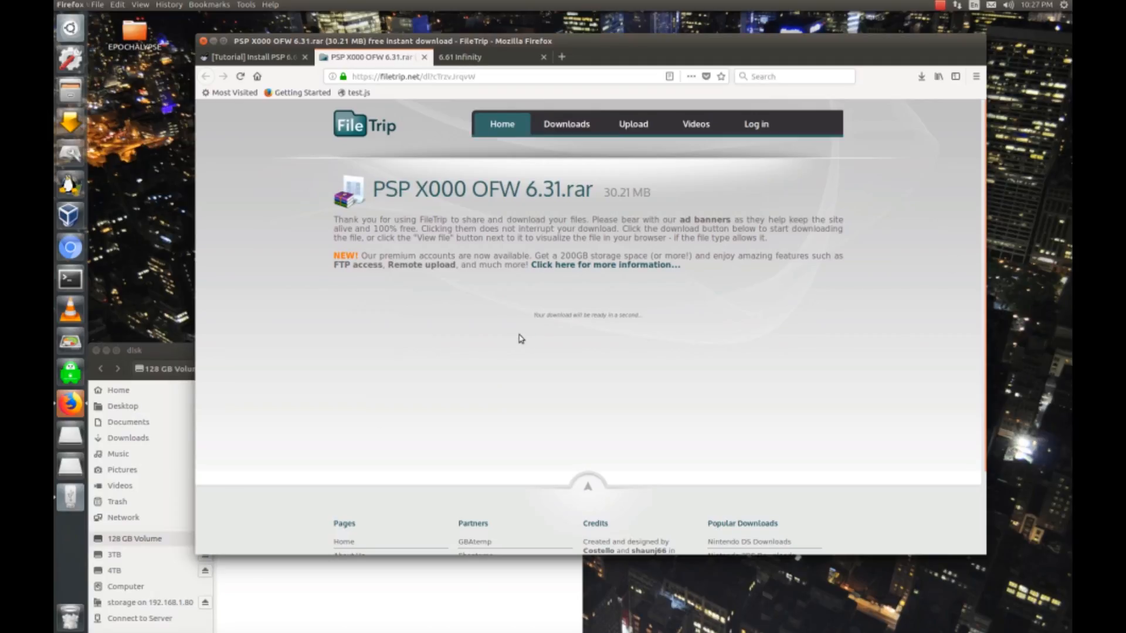
left_click(530, 320)
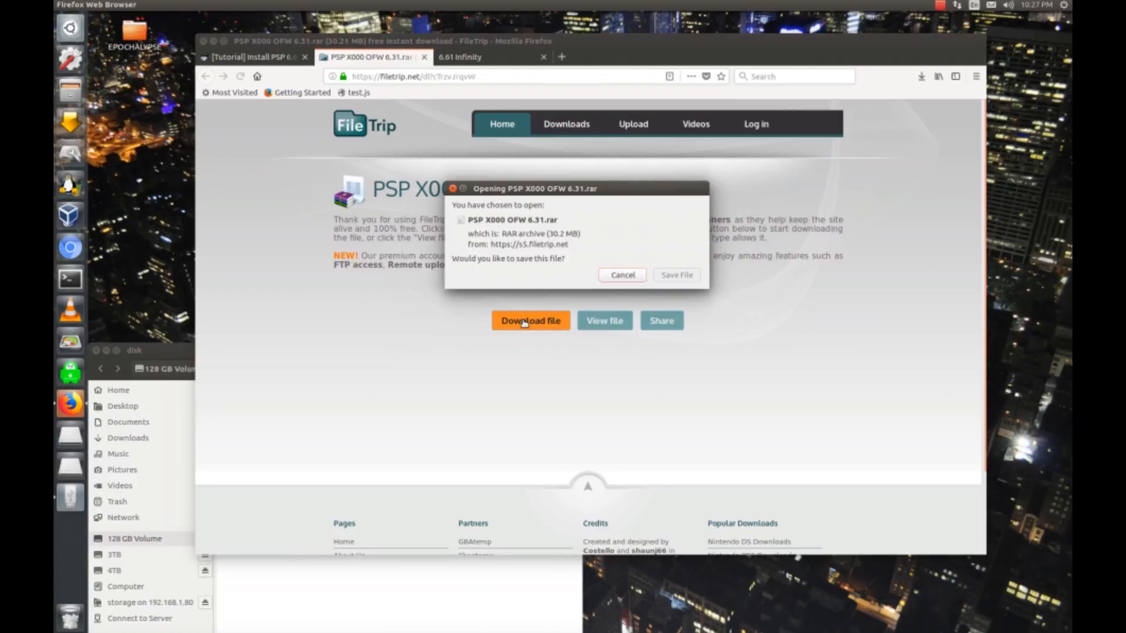
left_click(622, 275)
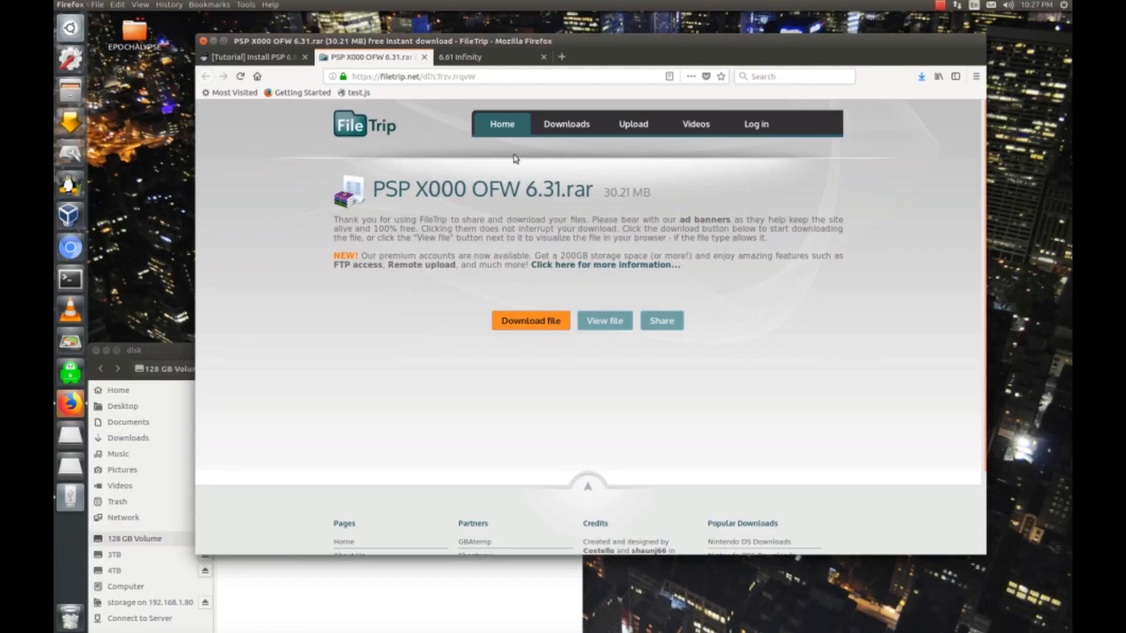
left_click(460, 57)
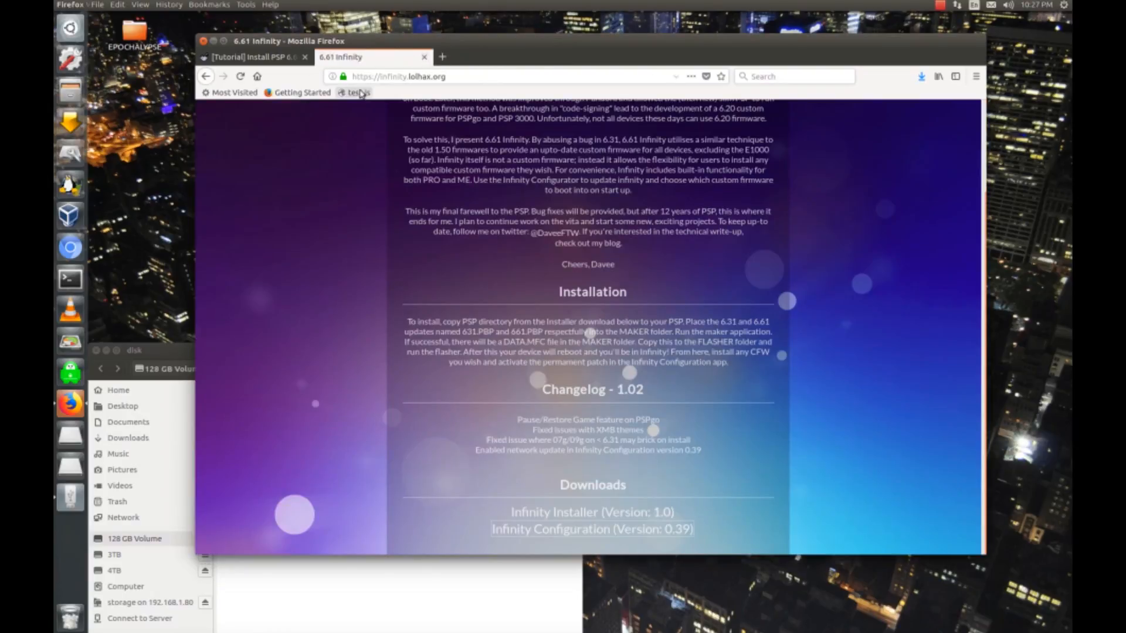
left_click(255, 57)
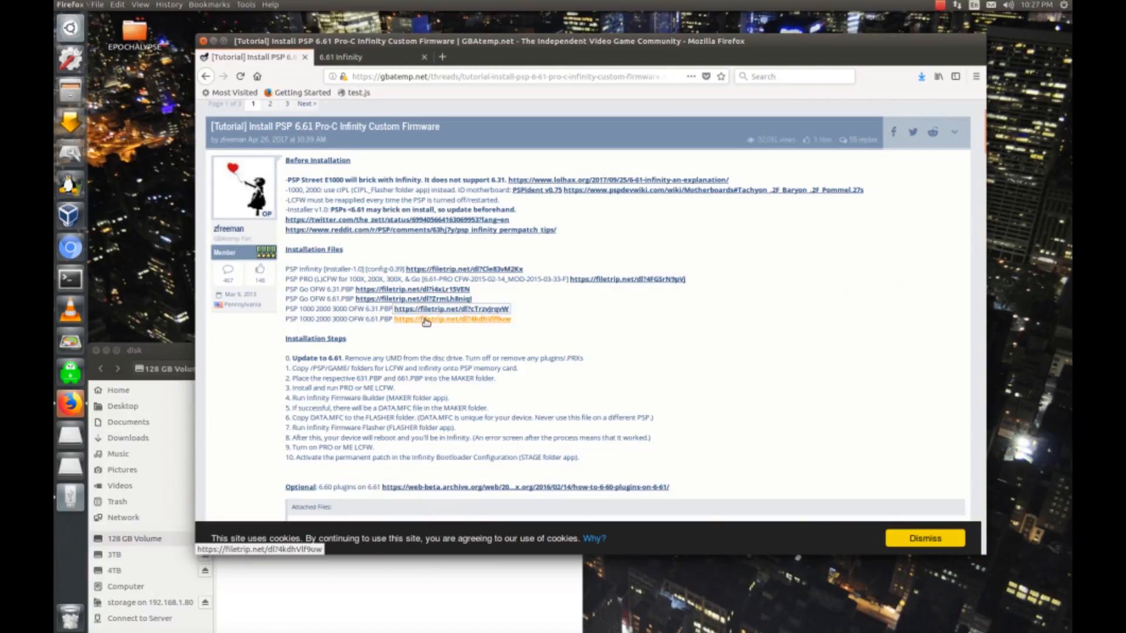
left_click(451, 319)
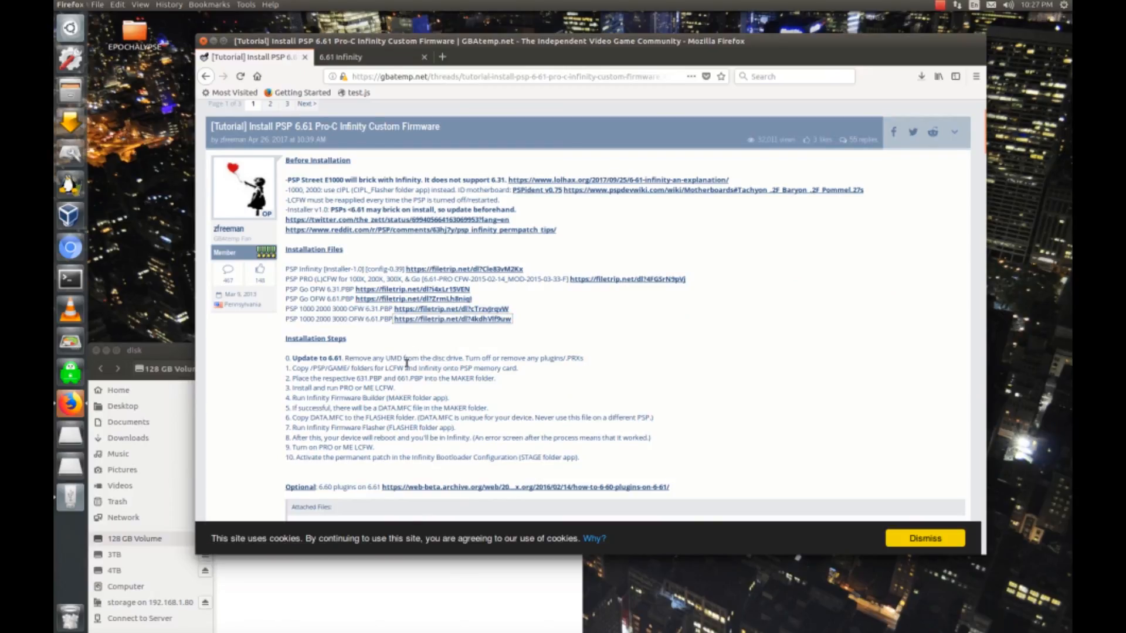
scroll("down", 3)
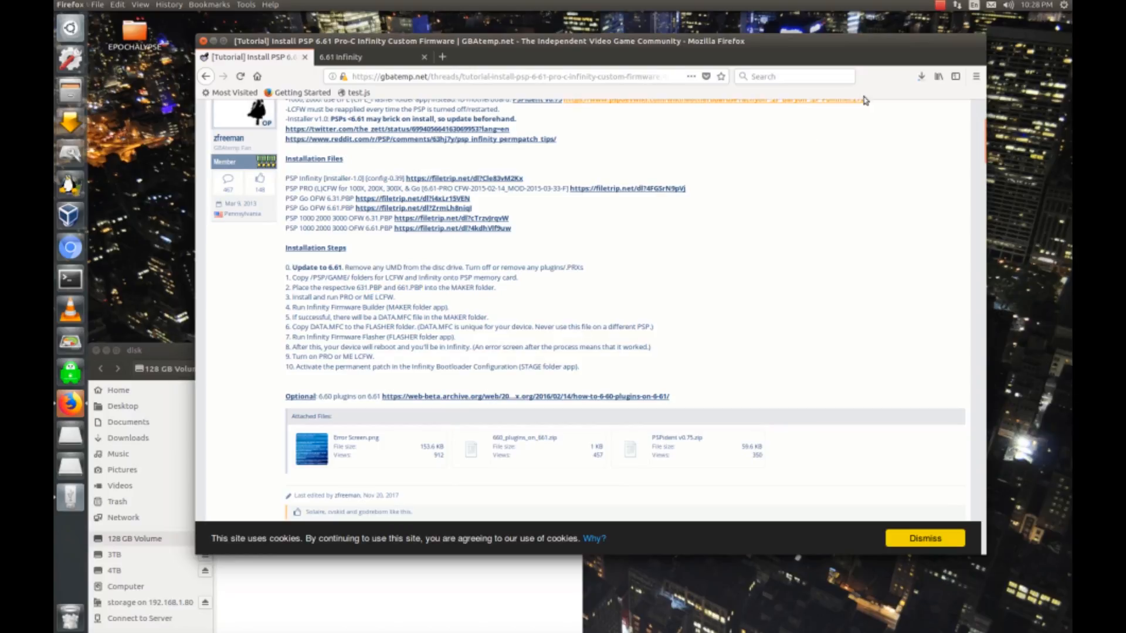
Extract the PSP folders of OFW 6.31.rar and OFW 6.61.rar onto the 128 GB card.
left_click(900, 77)
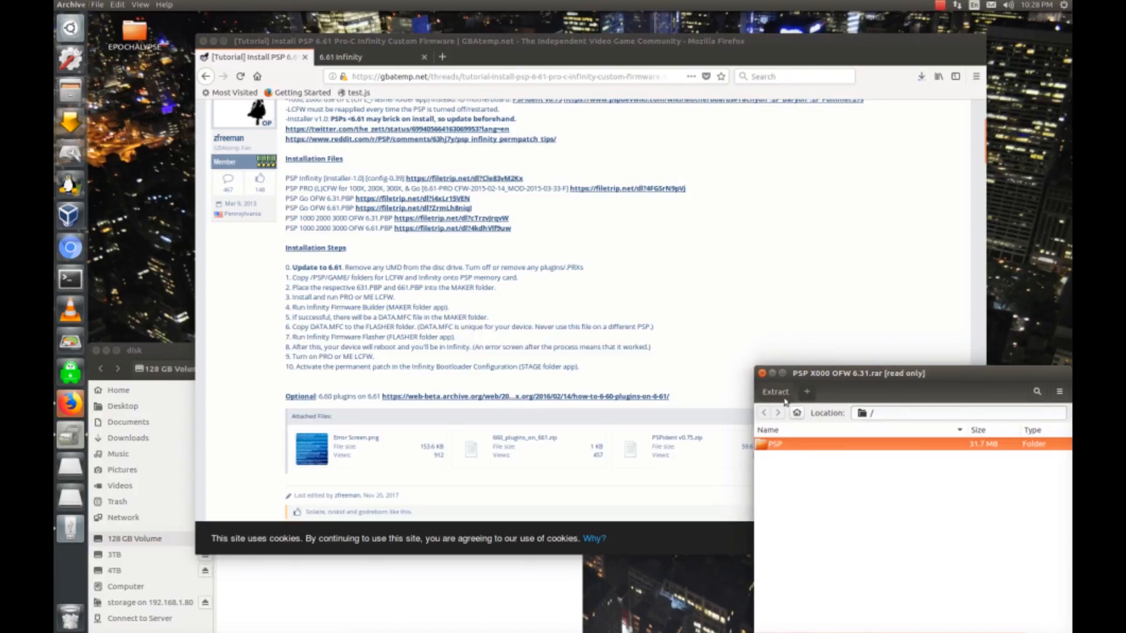
left_click(774, 391)
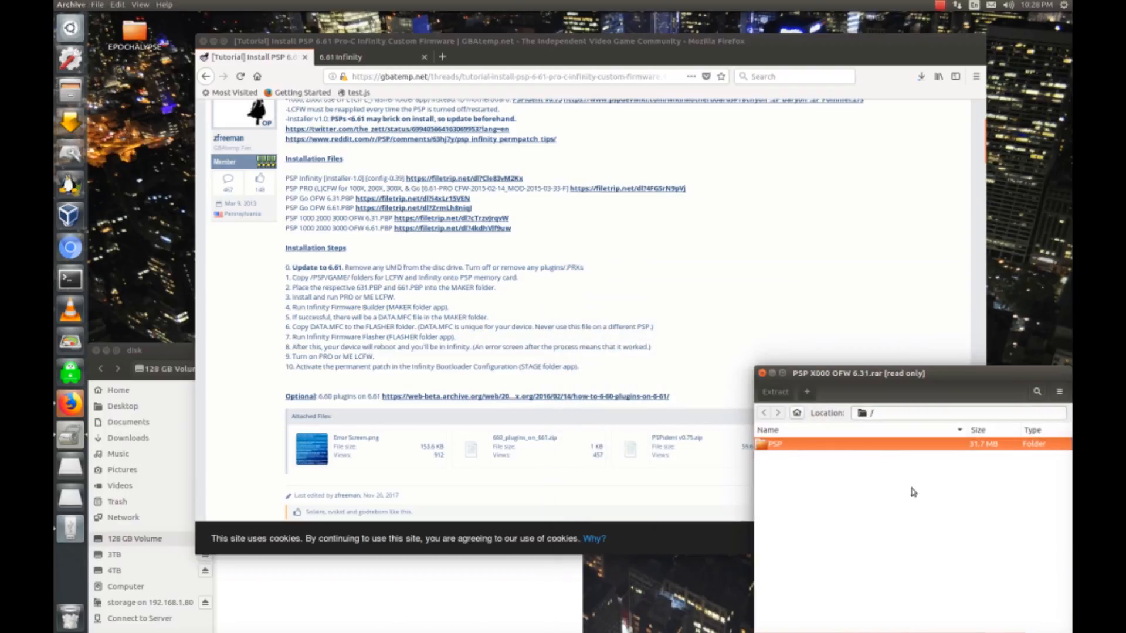
left_click(774, 391)
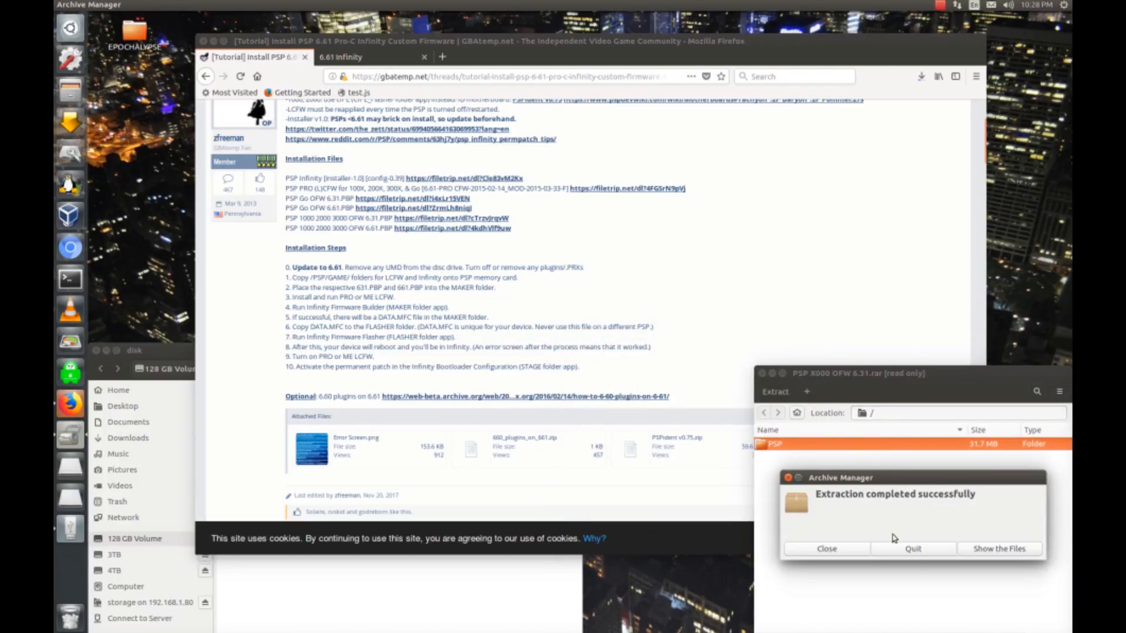
left_click(924, 77)
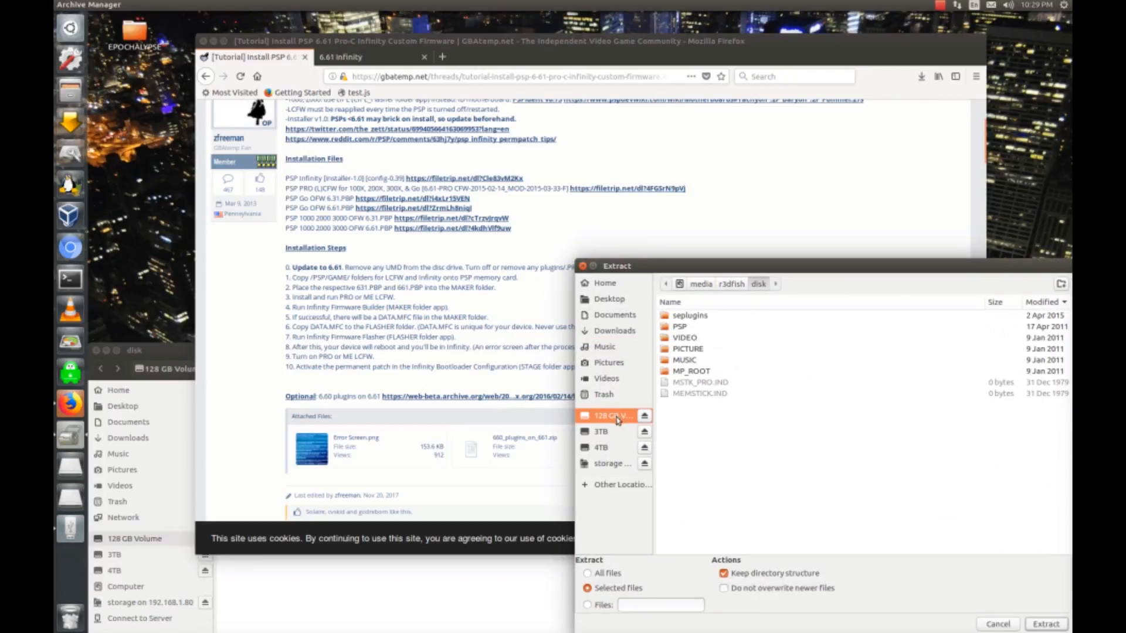
left_click(1045, 623)
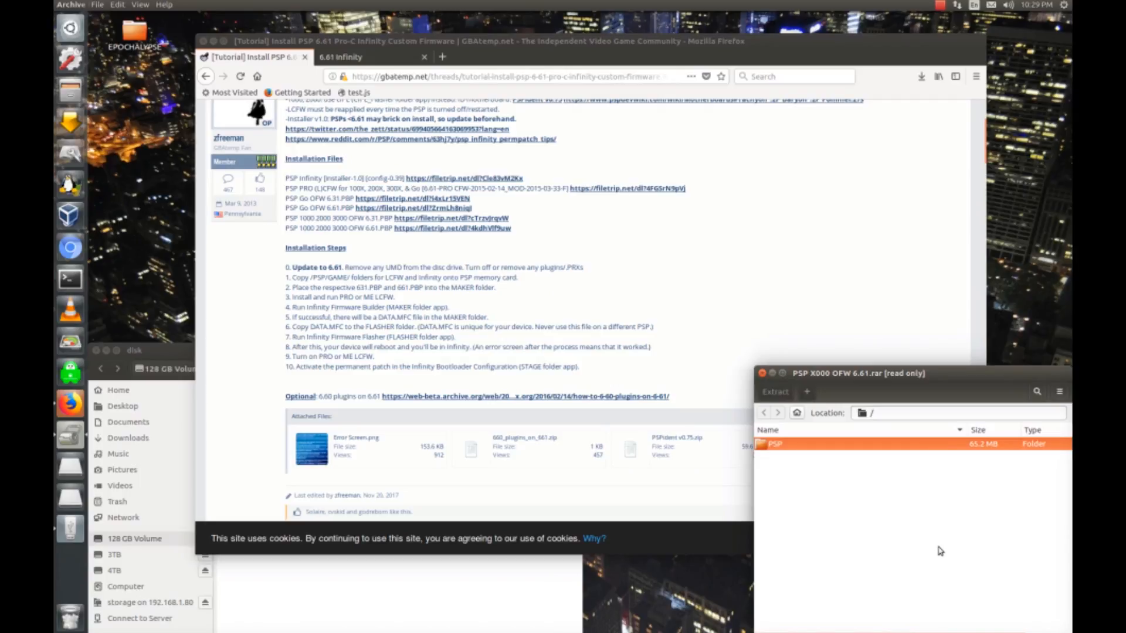